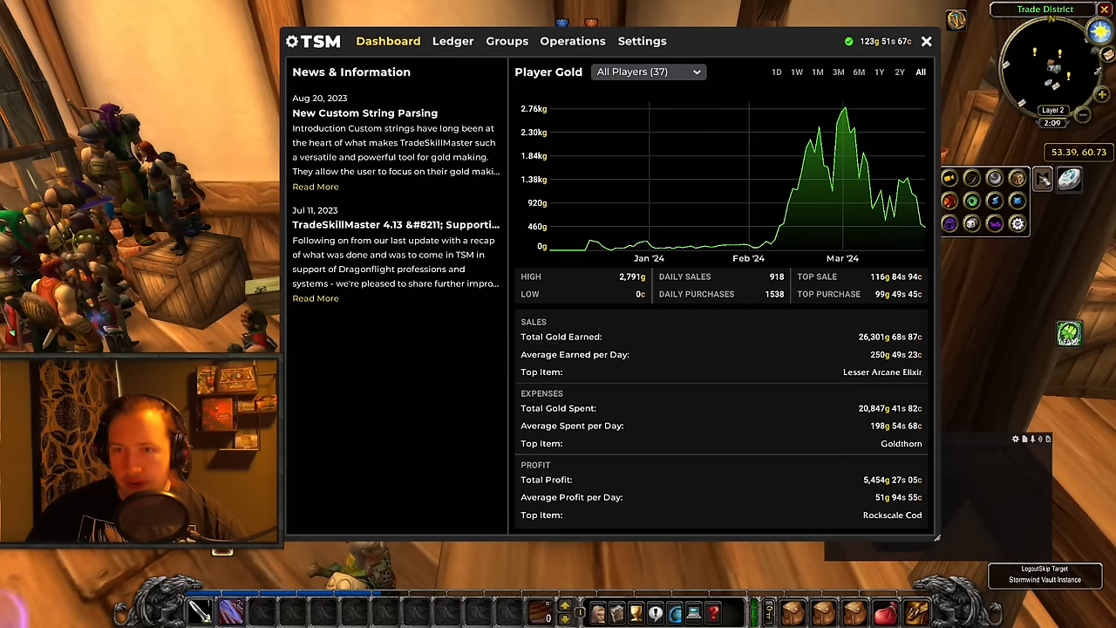
View the Ledger inventory of owned items and values, then close the TSM window.
left_click(453, 41)
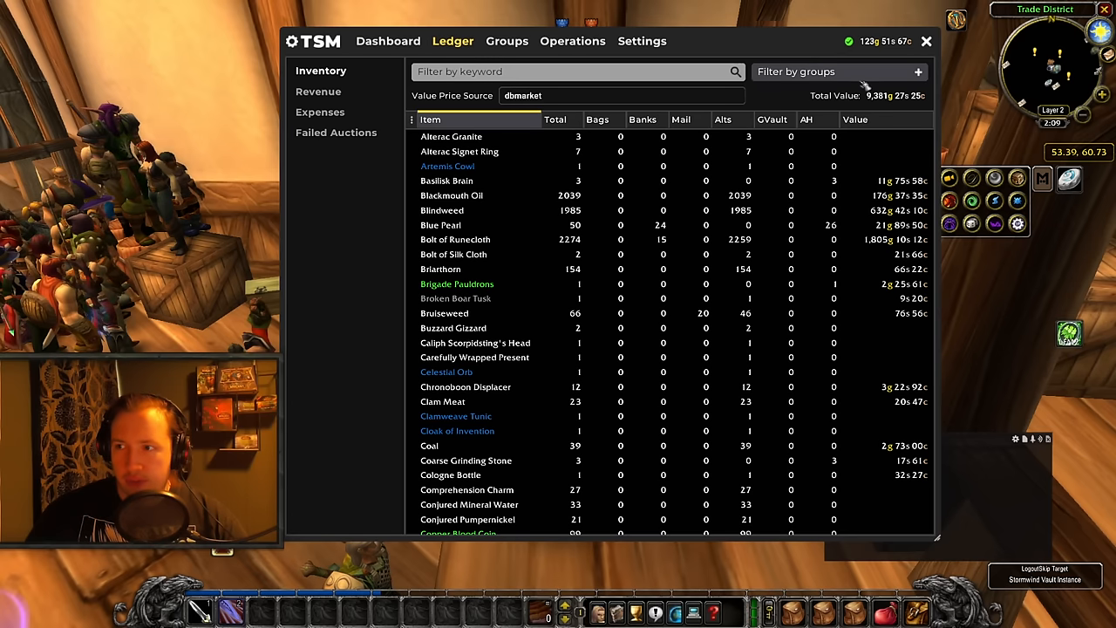
mouse_move(931, 42)
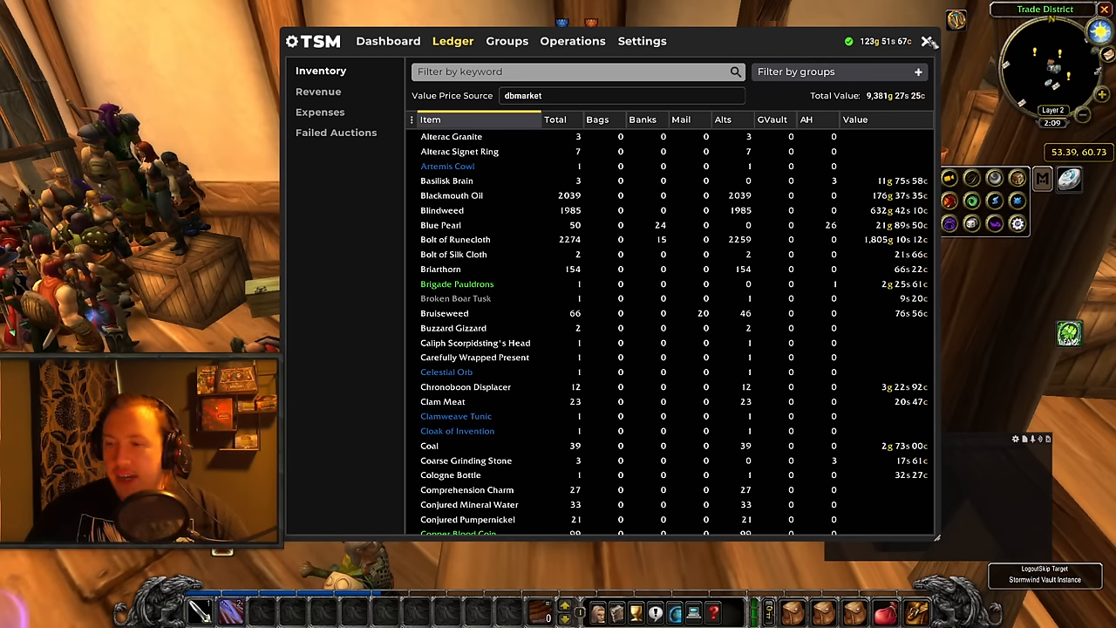
left_click(926, 41)
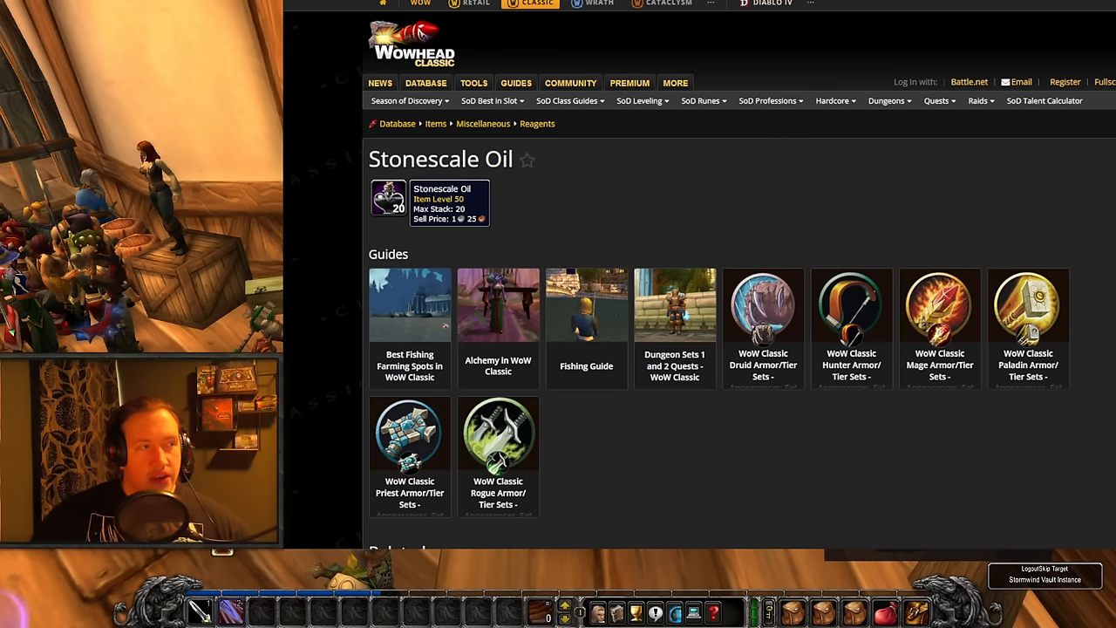
Show the 'Reagent for (4)' list of recipes using Stonescale Oil, including Flask of the Titans.
scroll("down", 3)
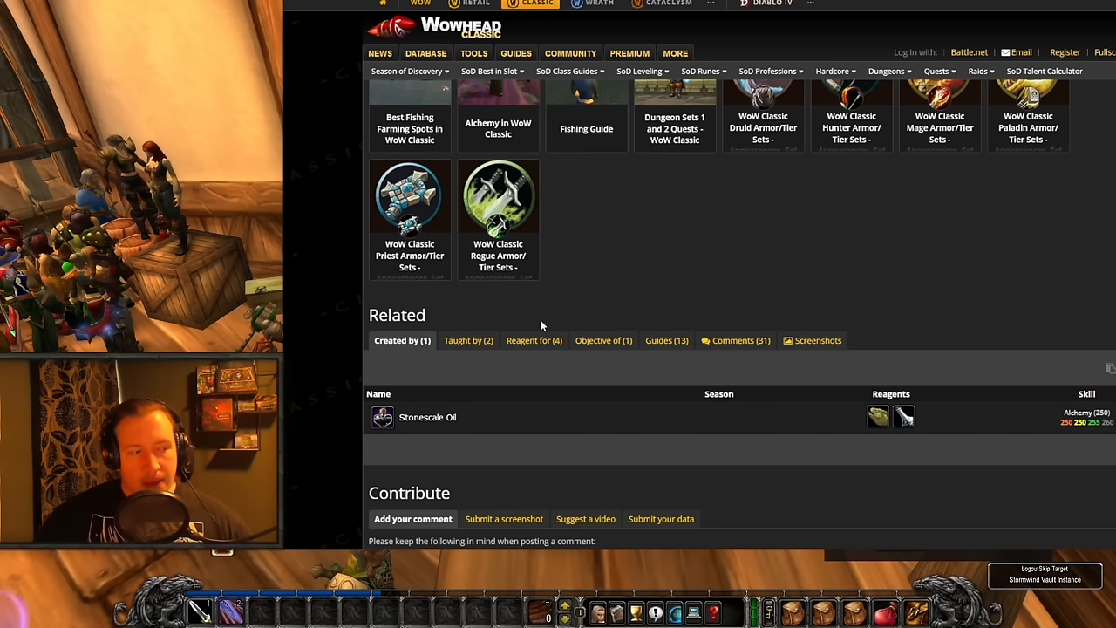
left_click(533, 340)
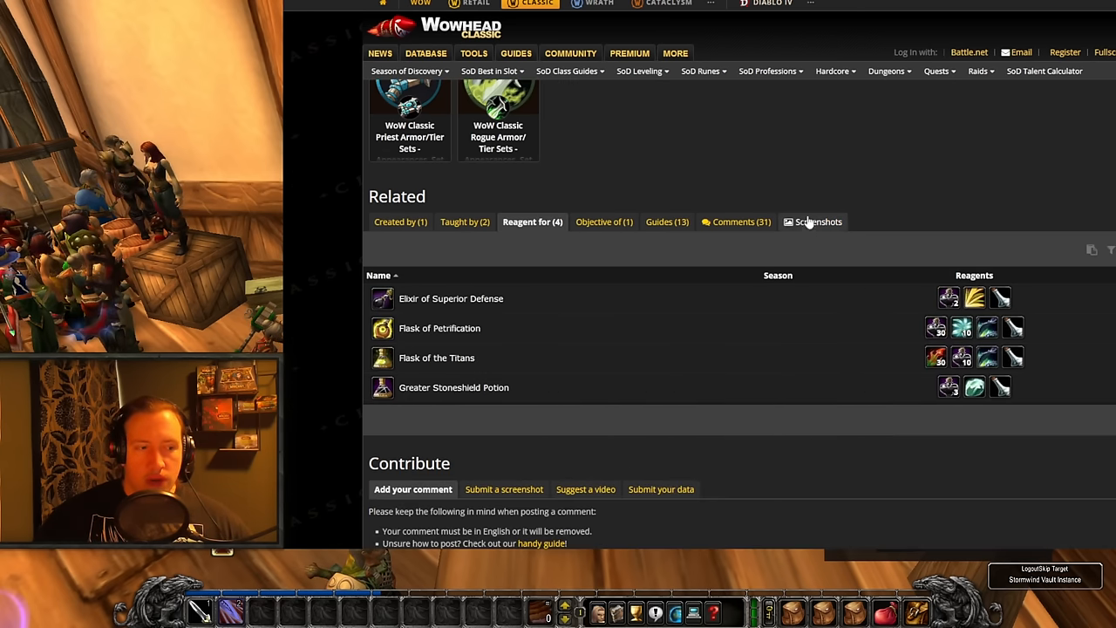
mouse_move(443, 320)
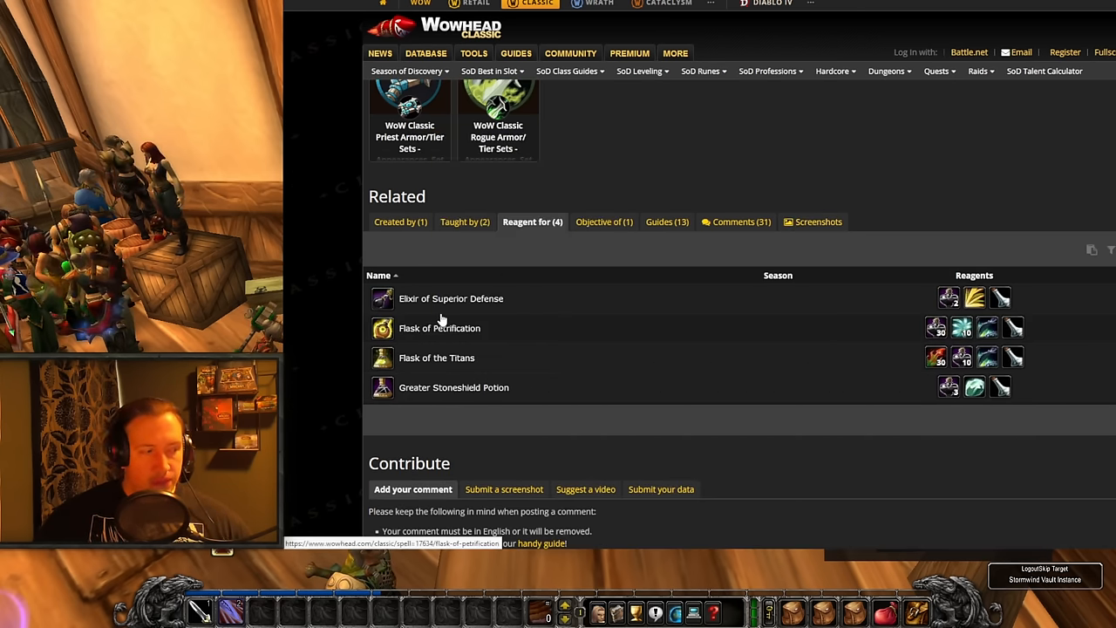
mouse_move(438, 303)
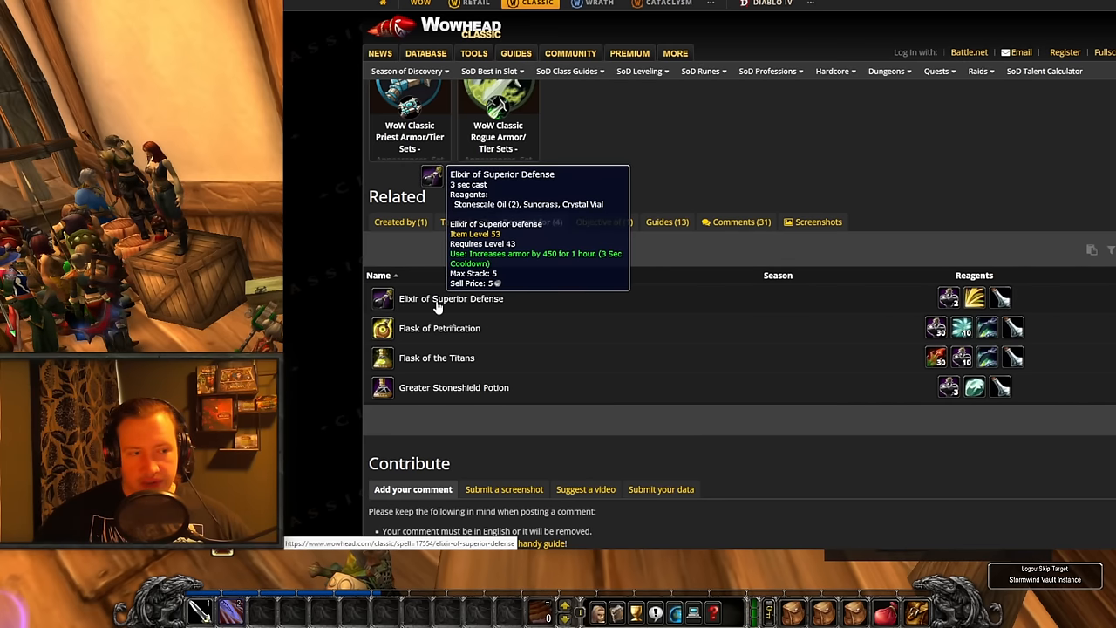
mouse_move(436, 364)
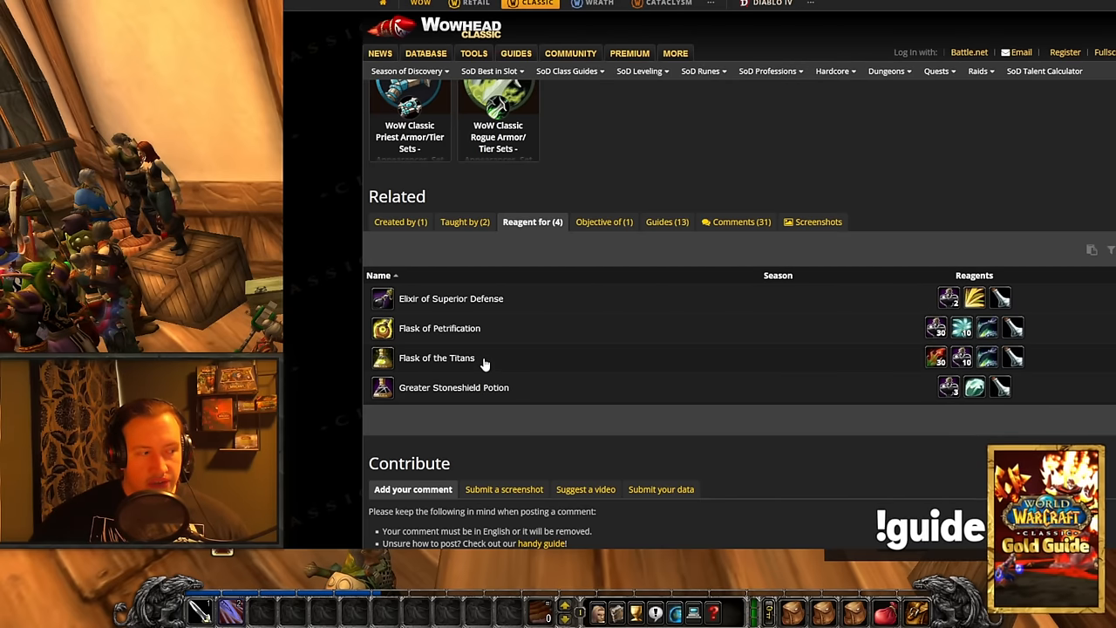
mouse_move(478, 377)
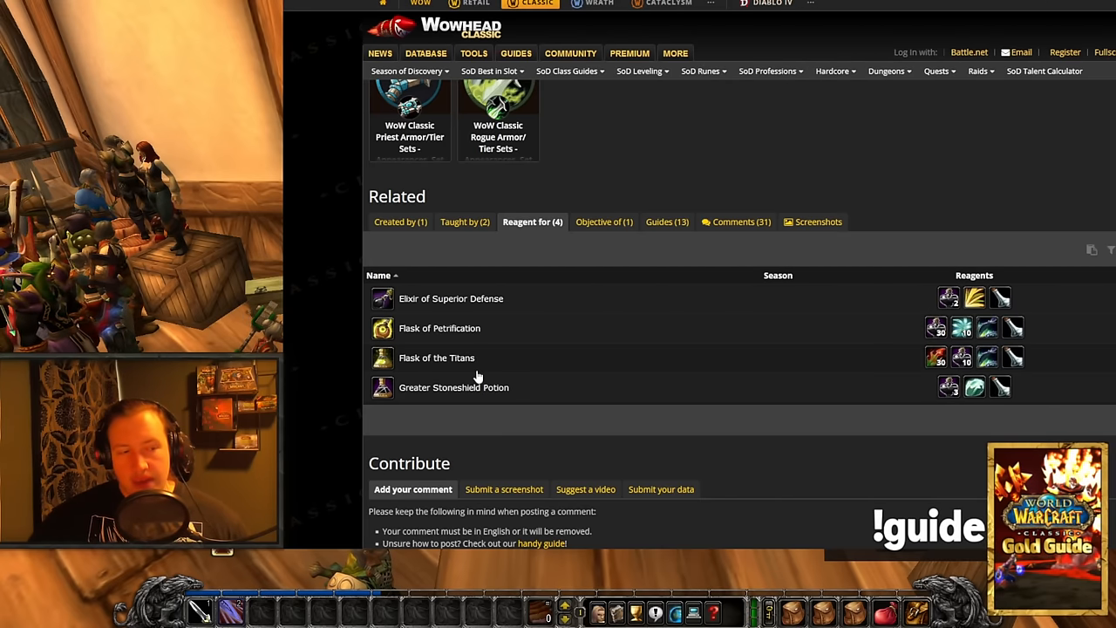
mouse_move(689, 331)
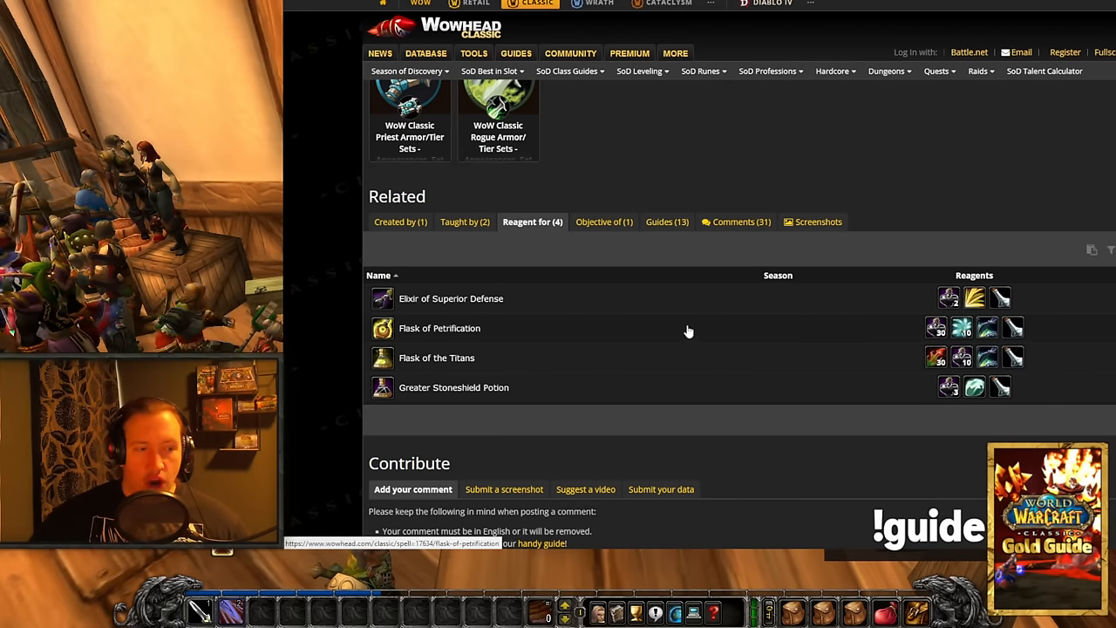
mouse_move(938, 328)
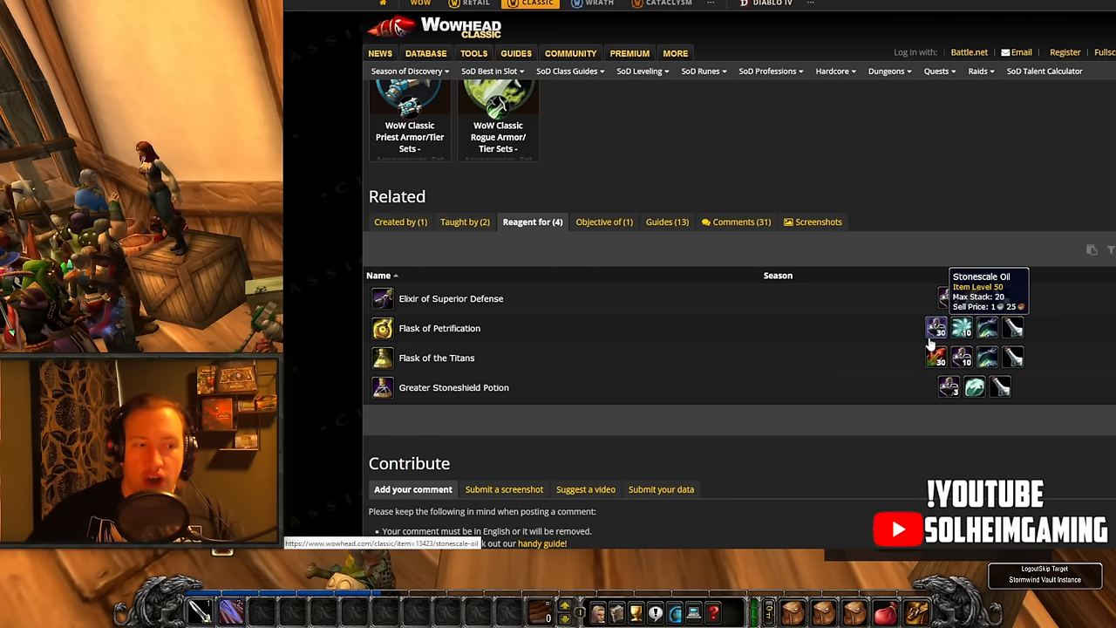
mouse_move(404, 321)
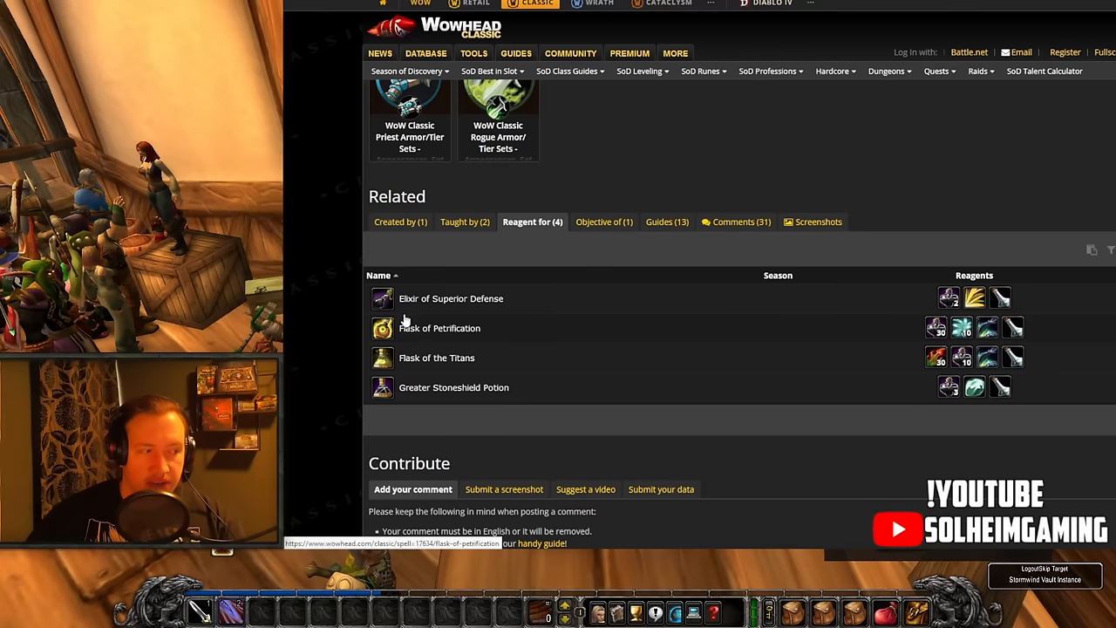
mouse_move(568, 288)
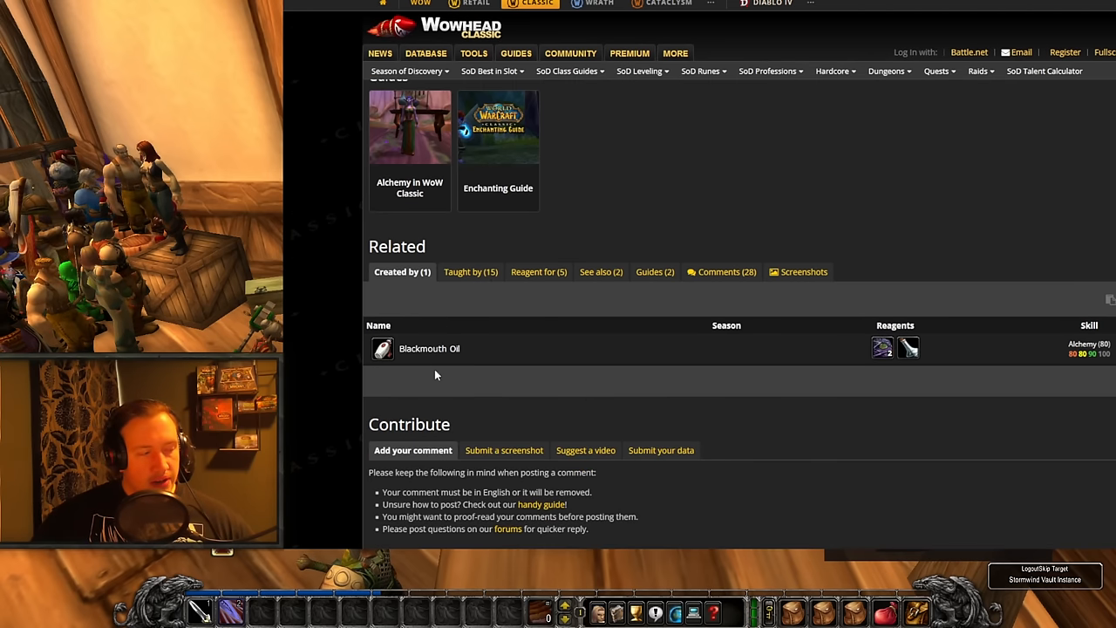
Check Blackmouth Oil's 15 trainers and 5 reagent uses, then return to its 'Created by (1)' recipe.
left_click(470, 272)
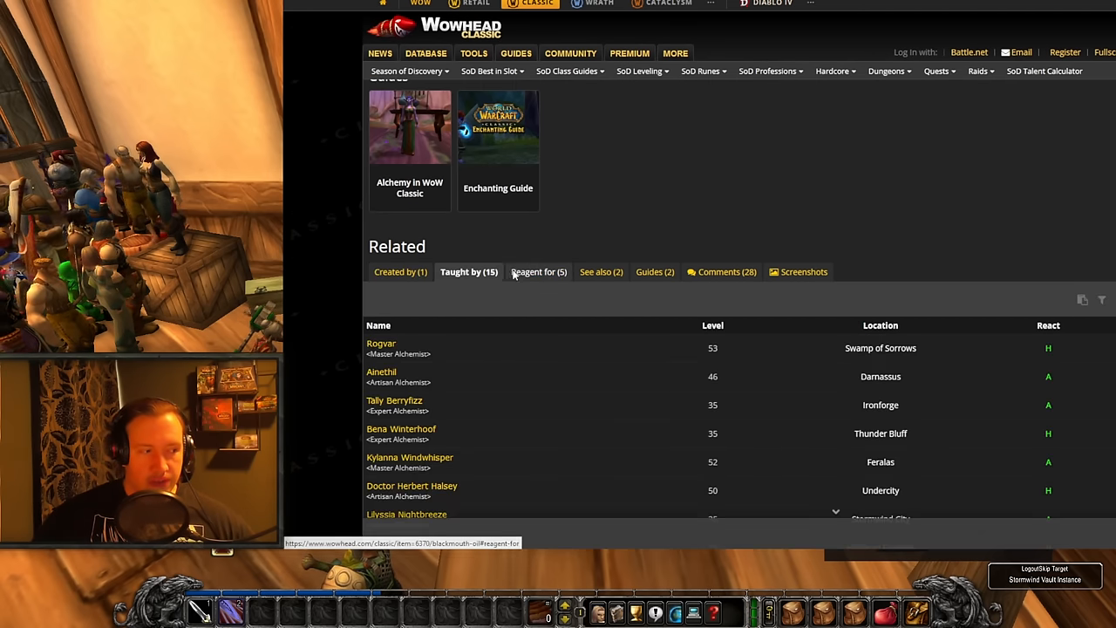
left_click(537, 272)
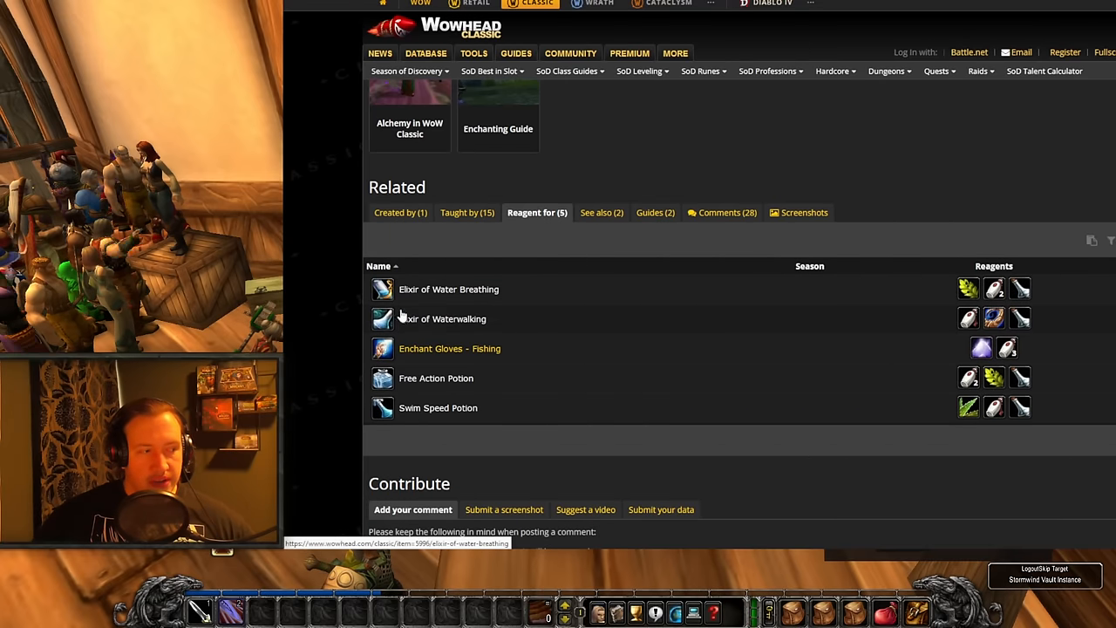
mouse_move(449, 349)
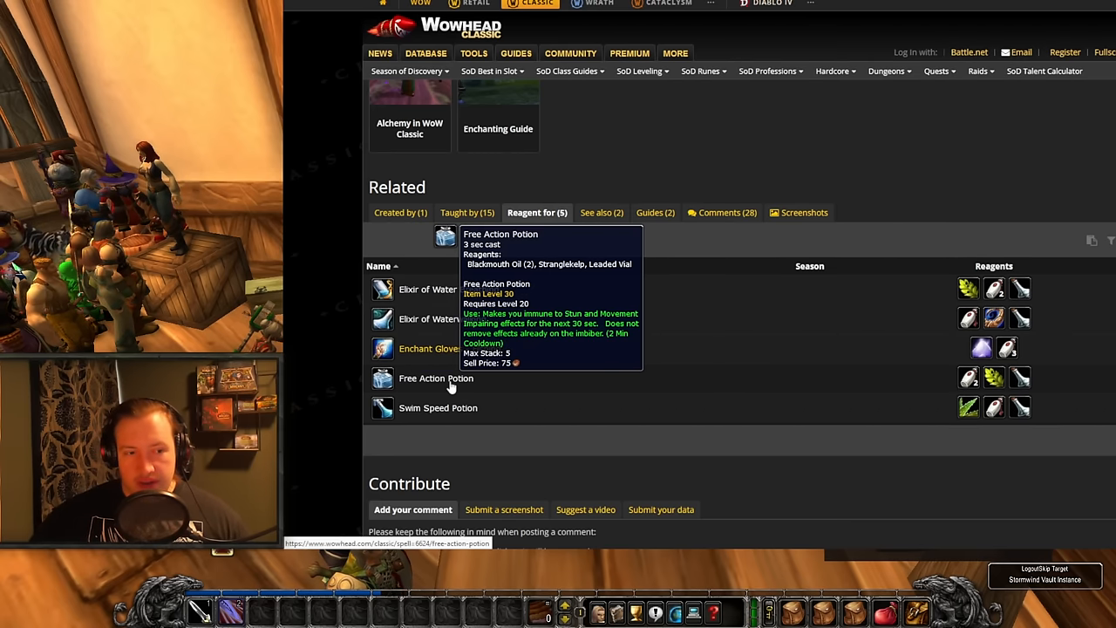
mouse_move(968, 387)
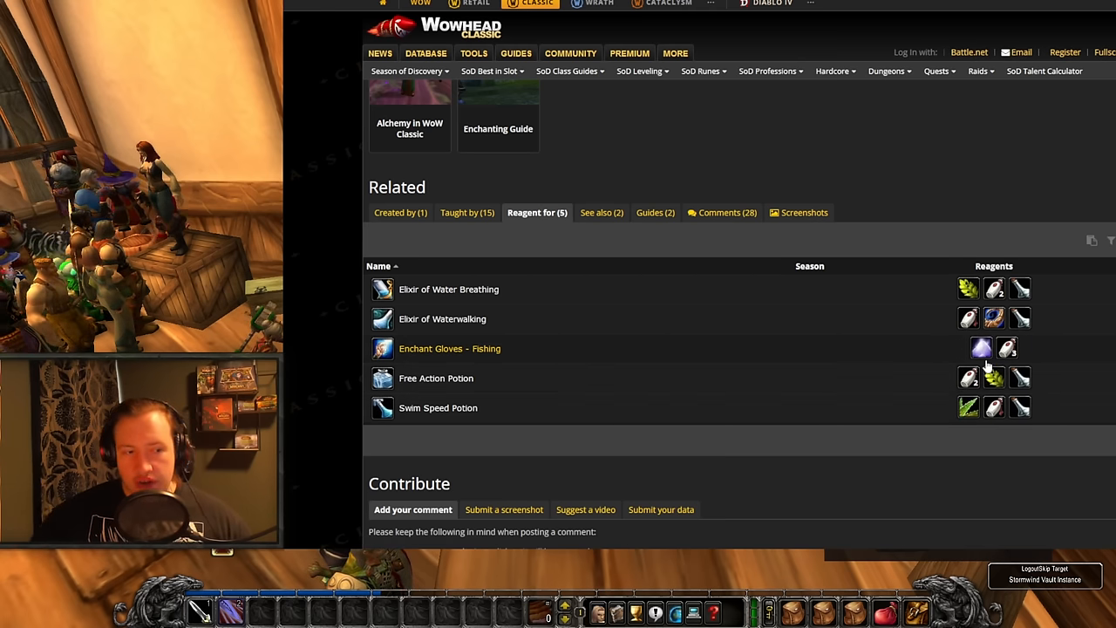
mouse_move(1004, 377)
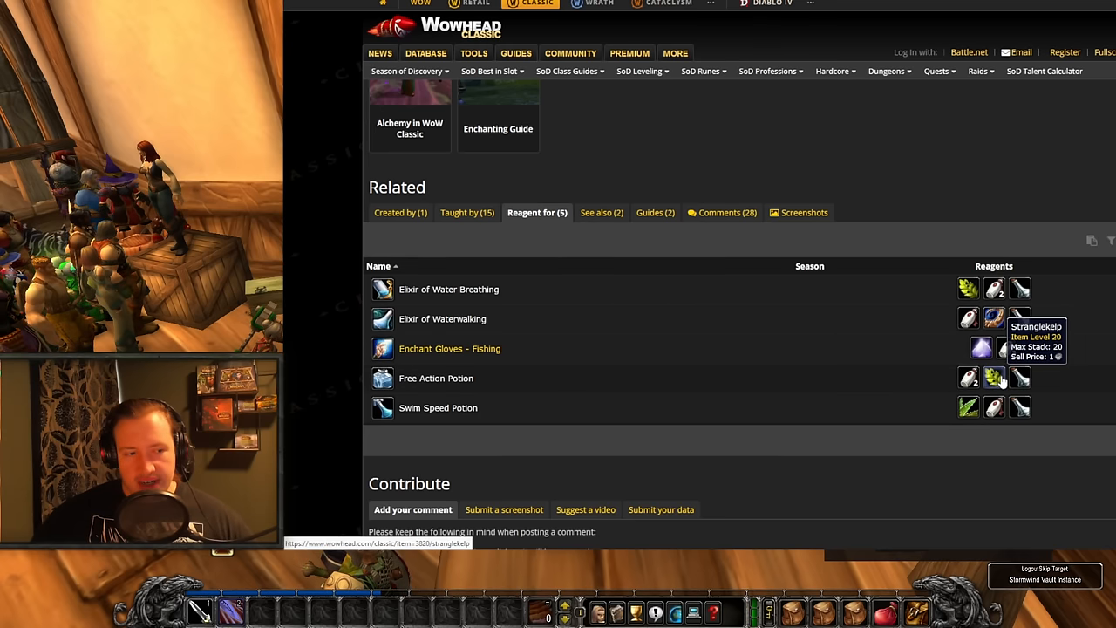
mouse_move(868, 221)
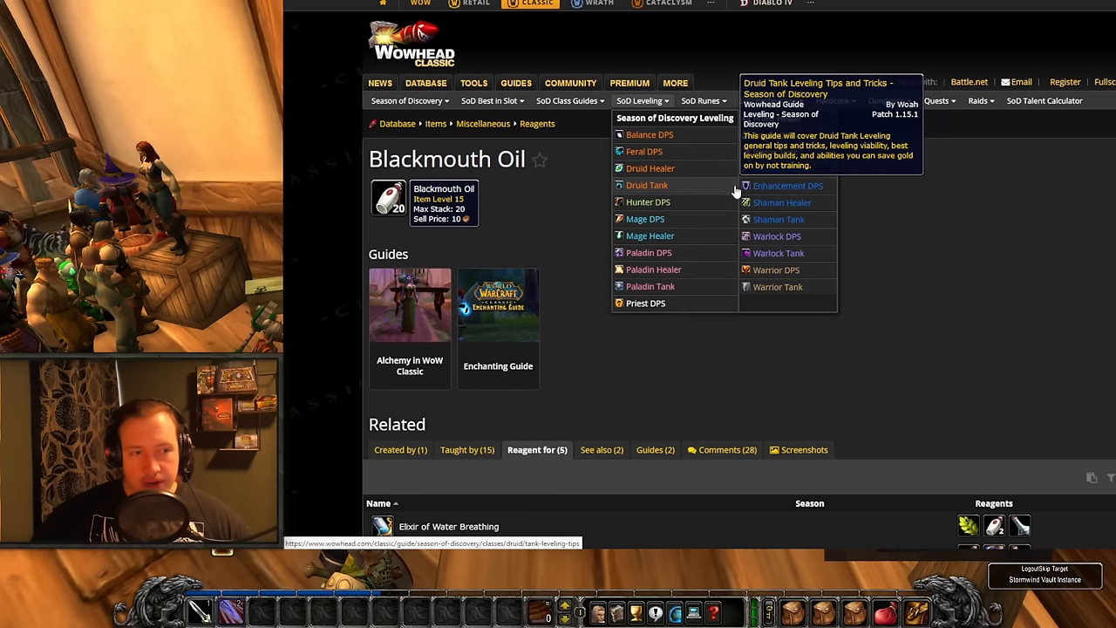
scroll("down", 3)
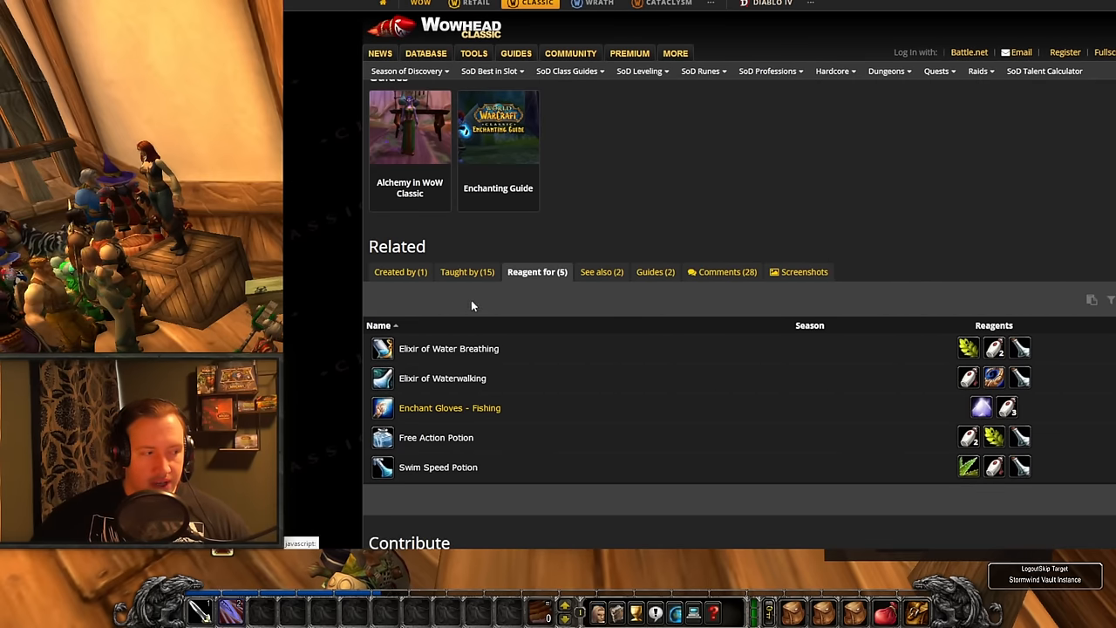
left_click(401, 272)
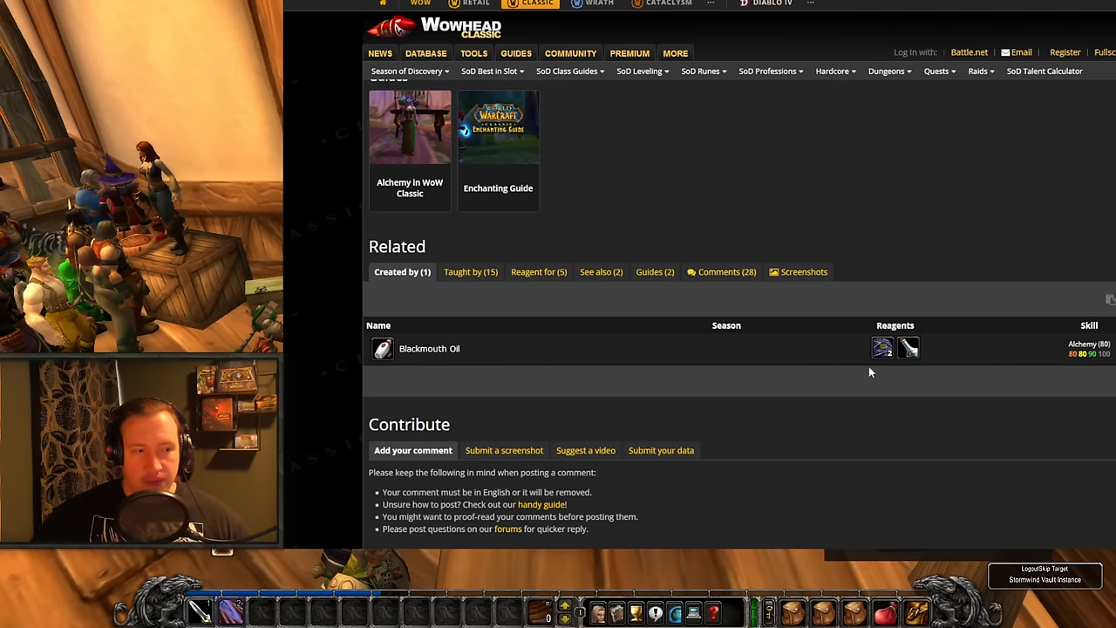
mouse_move(882, 348)
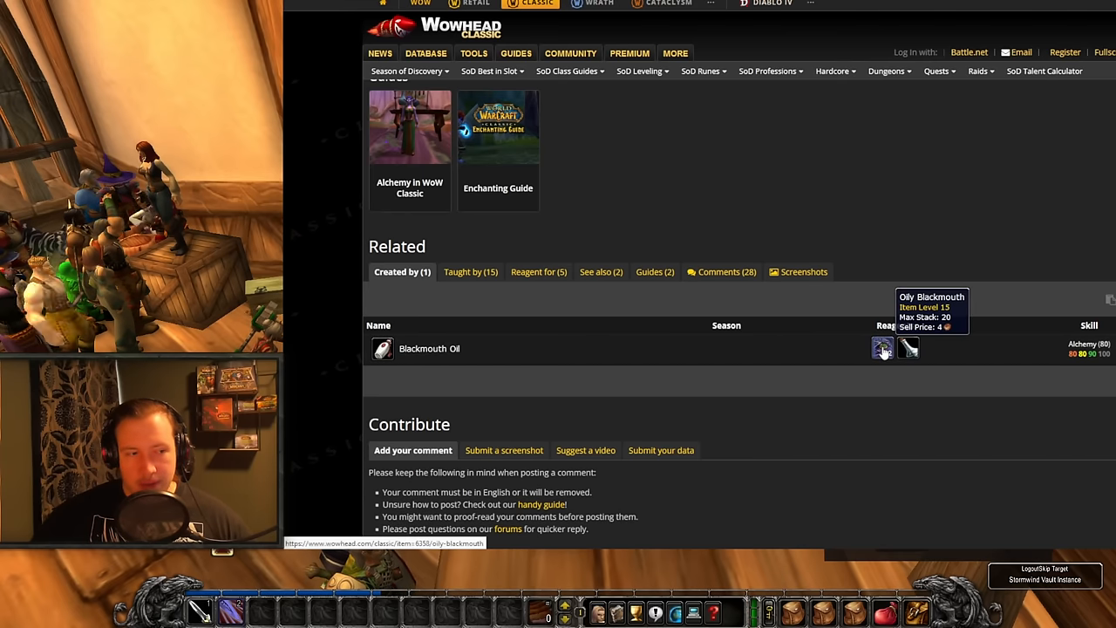
mouse_move(886, 366)
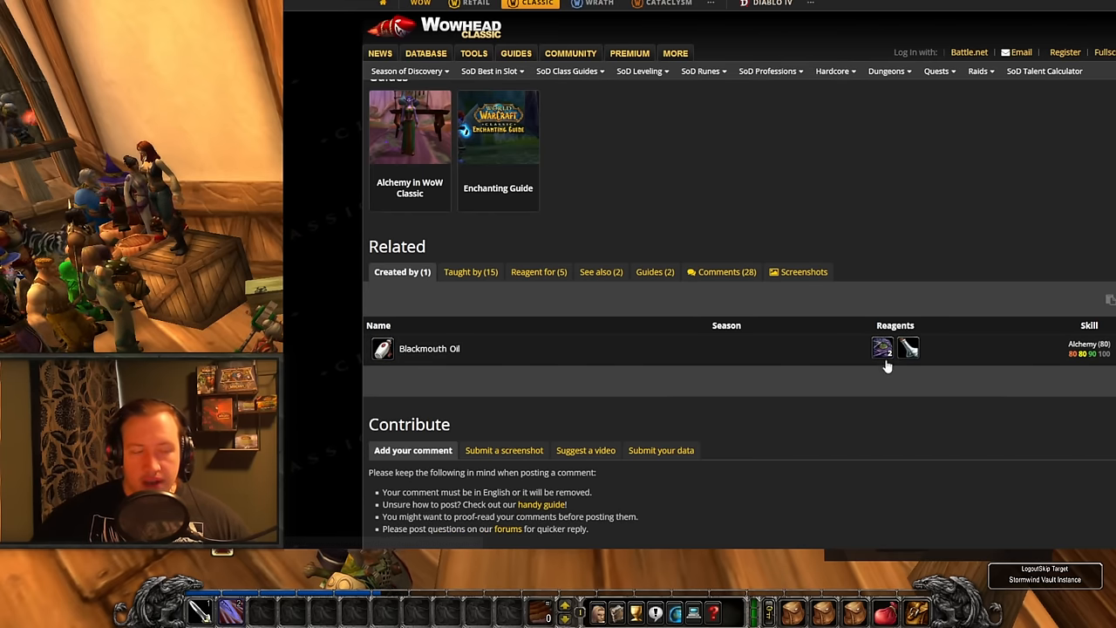
mouse_move(882, 348)
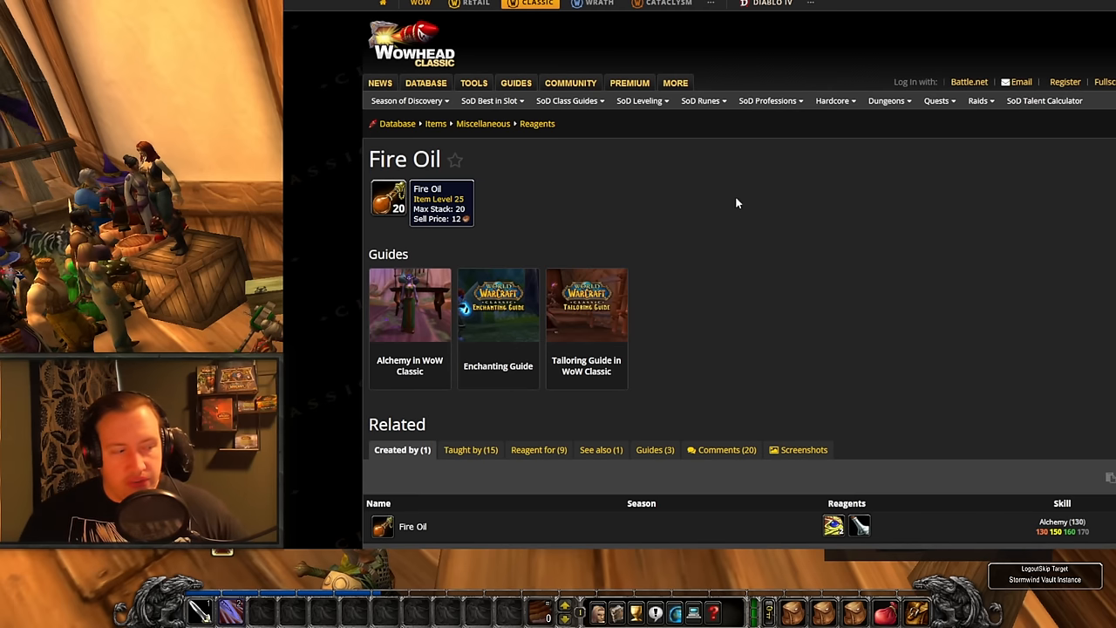
Show the nine recipes that use Fire Oil, such as Elixir of Firepower.
scroll("down", 3)
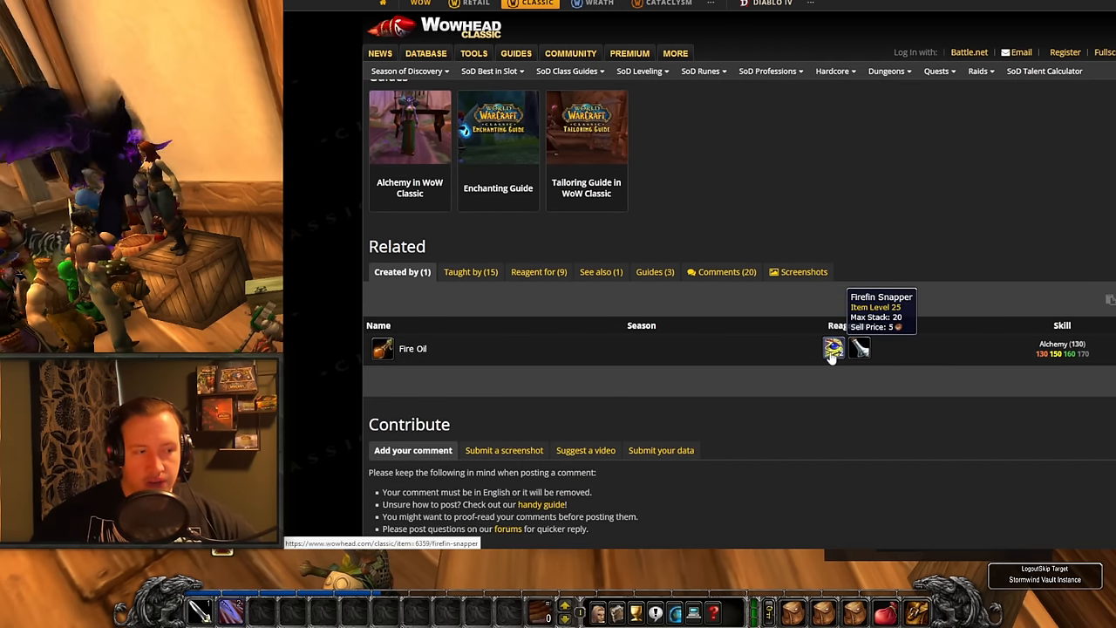
mouse_move(383, 348)
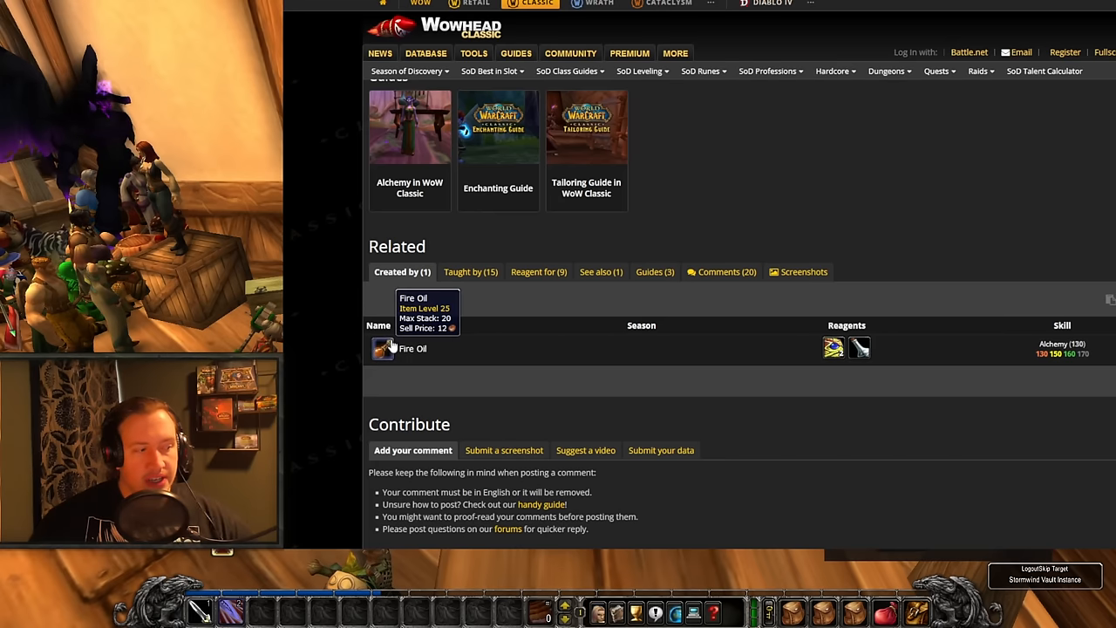
mouse_move(392, 348)
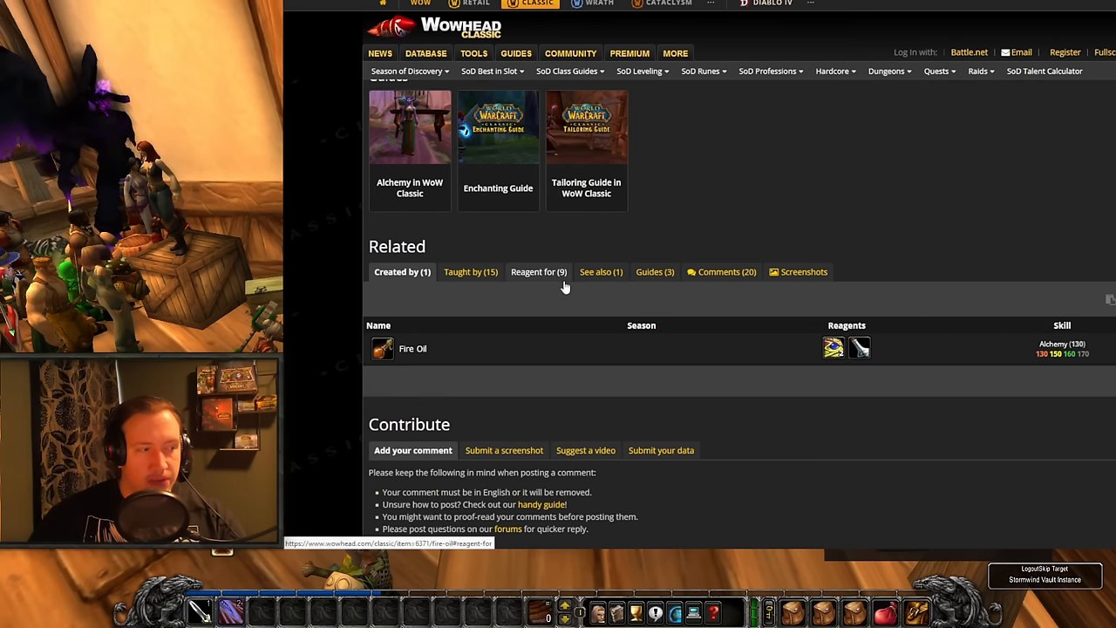
left_click(537, 272)
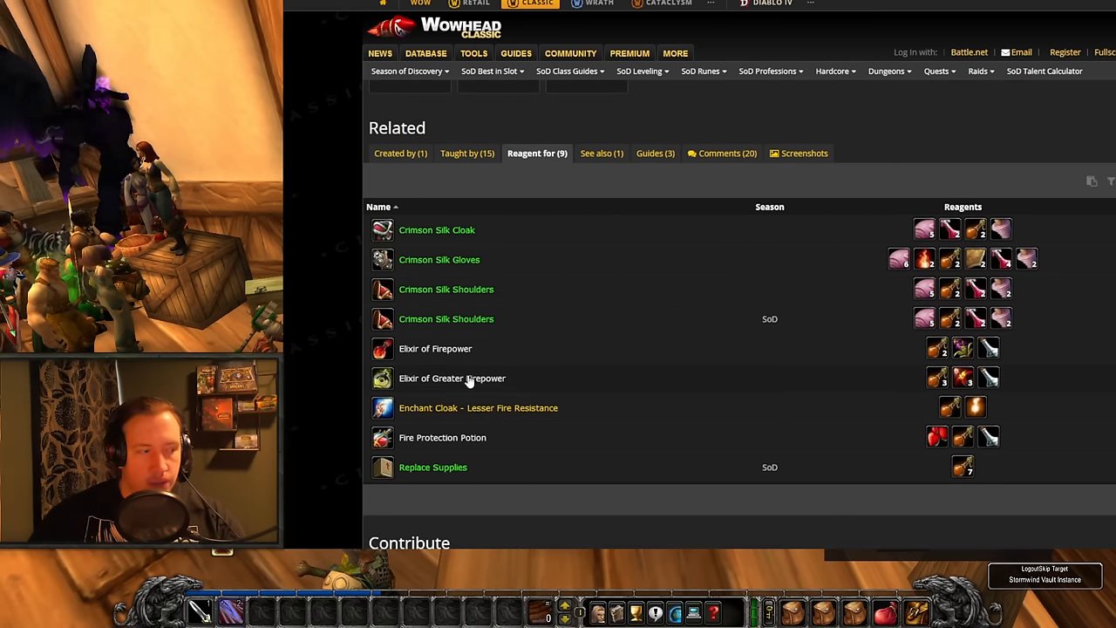
mouse_move(394, 440)
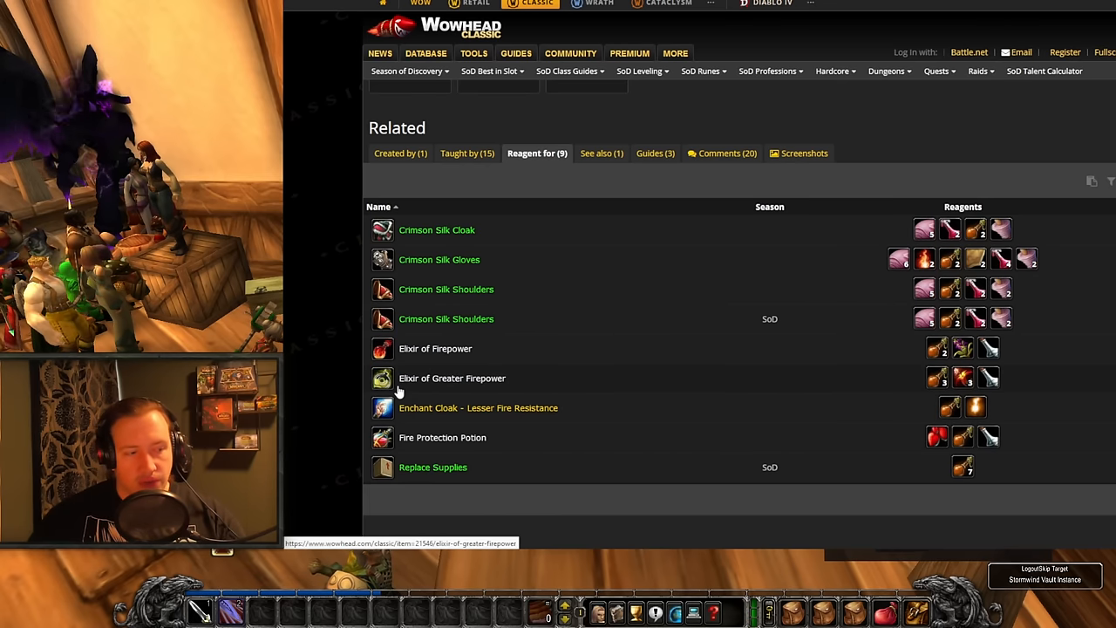
mouse_move(398, 387)
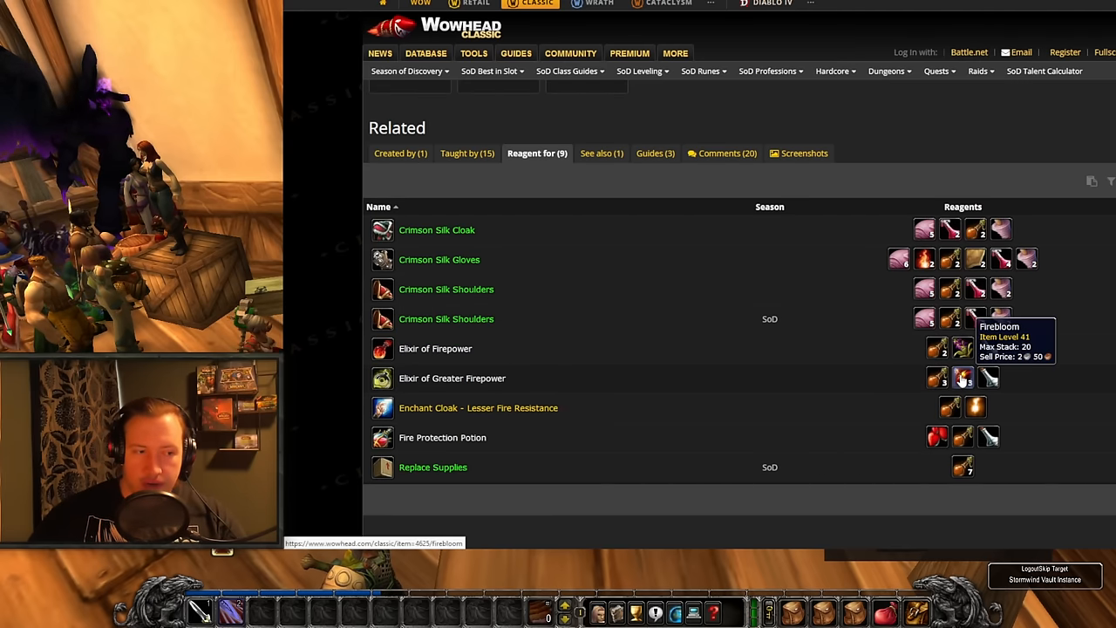
mouse_move(938, 376)
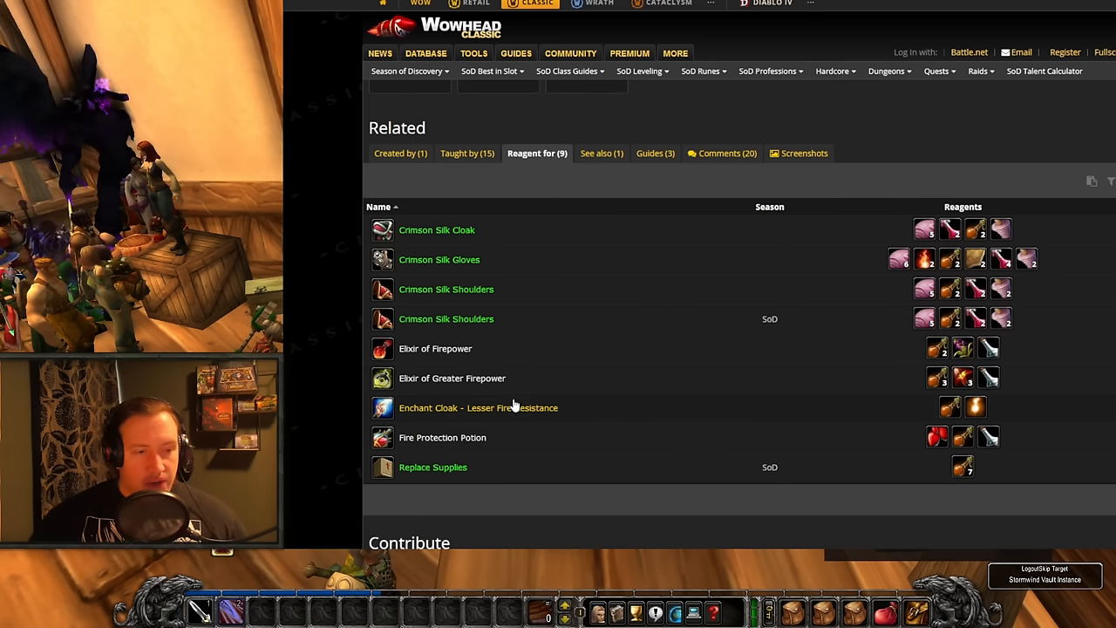
mouse_move(941, 408)
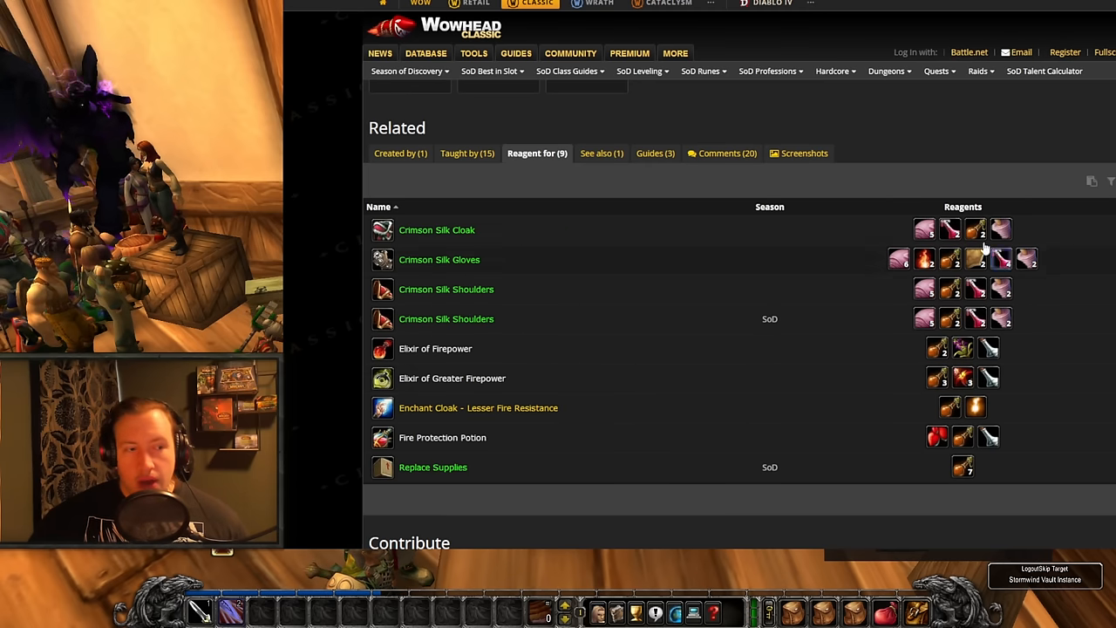
mouse_move(631, 286)
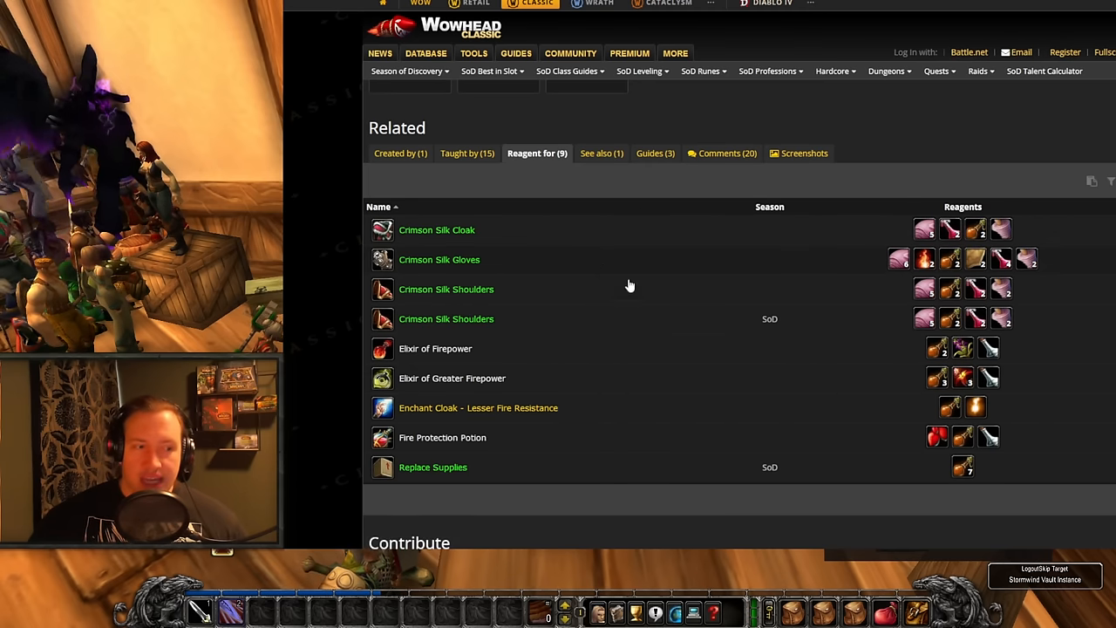
mouse_move(964, 230)
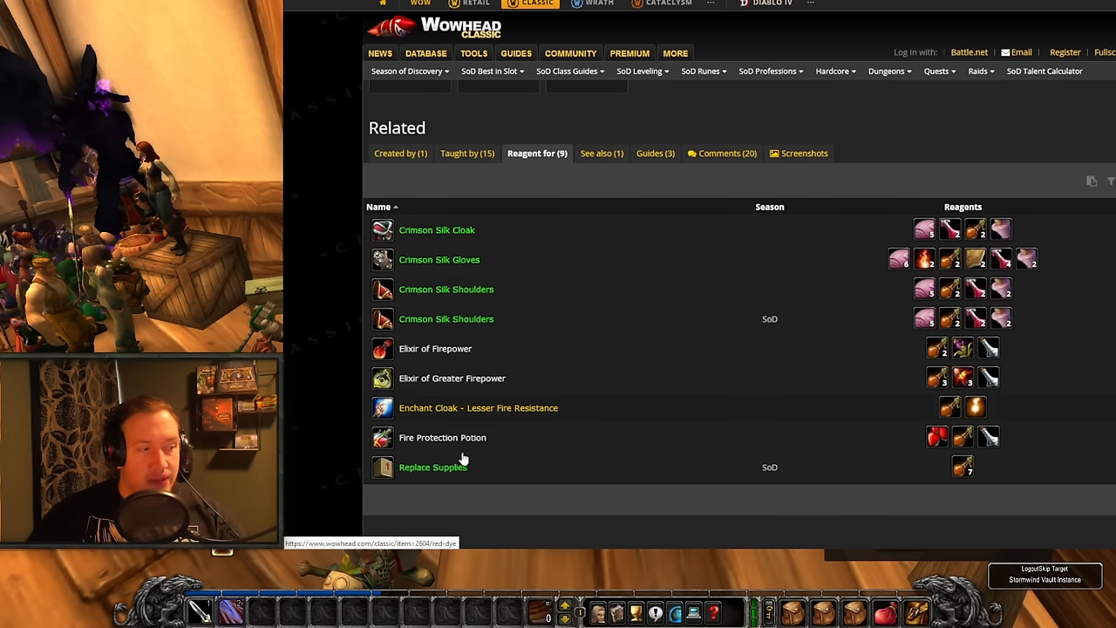
mouse_move(383, 385)
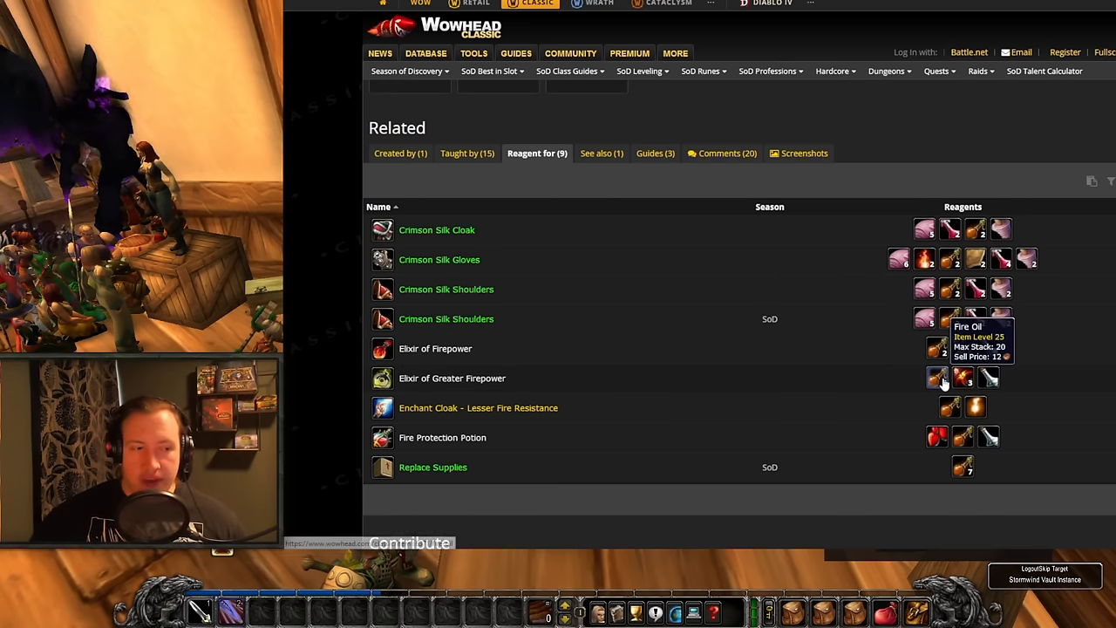
mouse_move(428, 359)
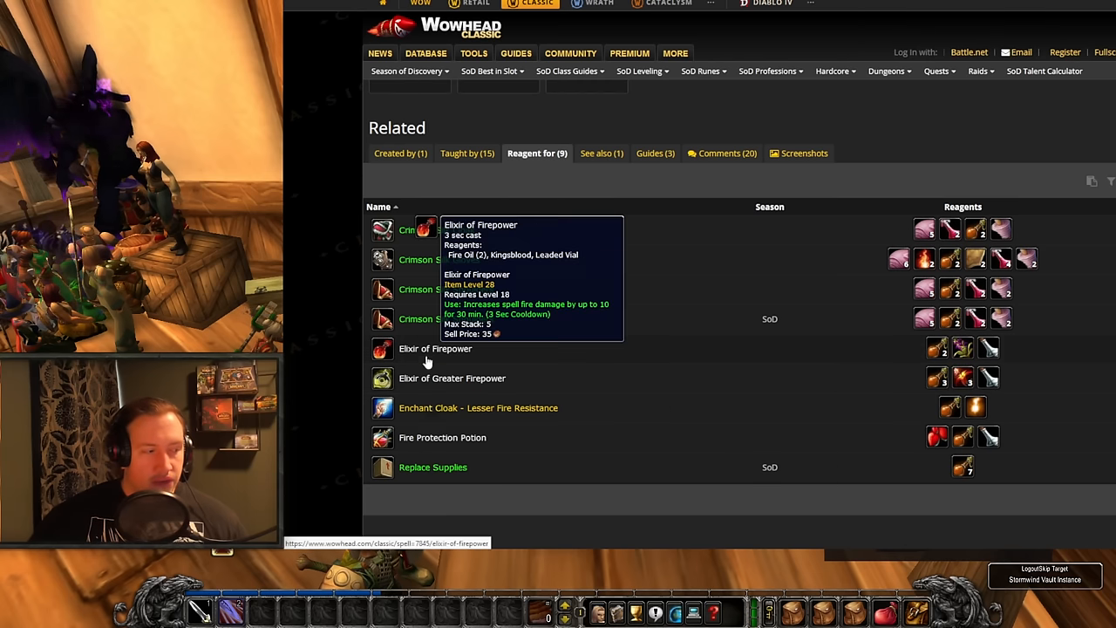
mouse_move(802, 385)
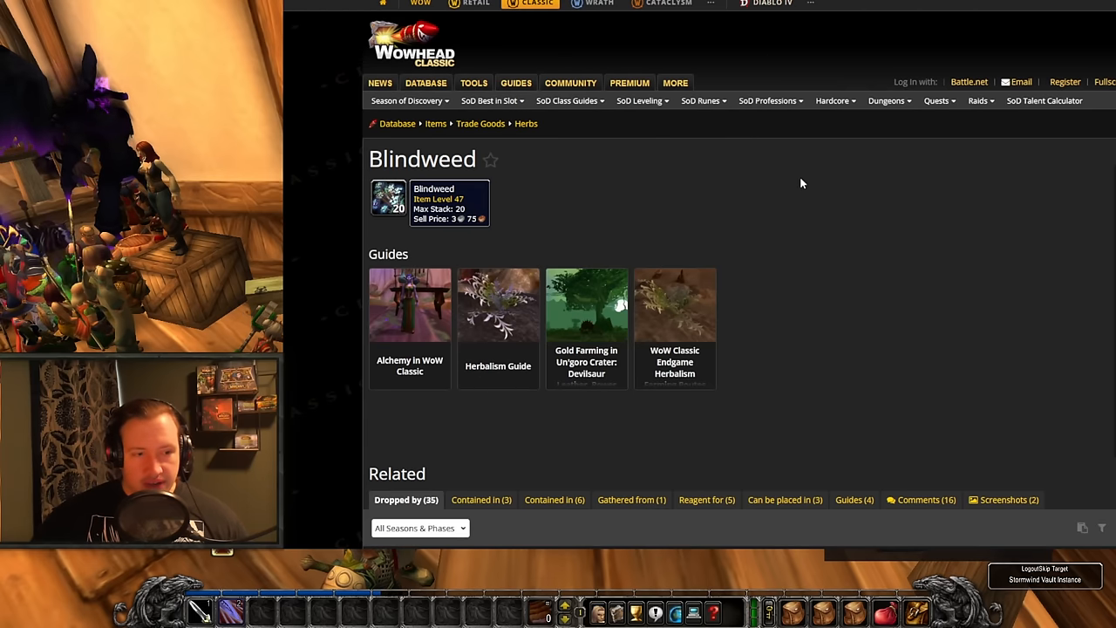
Show the five recipes using Blindweed, including Arcane Elixir and Superior Mana Potion.
scroll("down", 3)
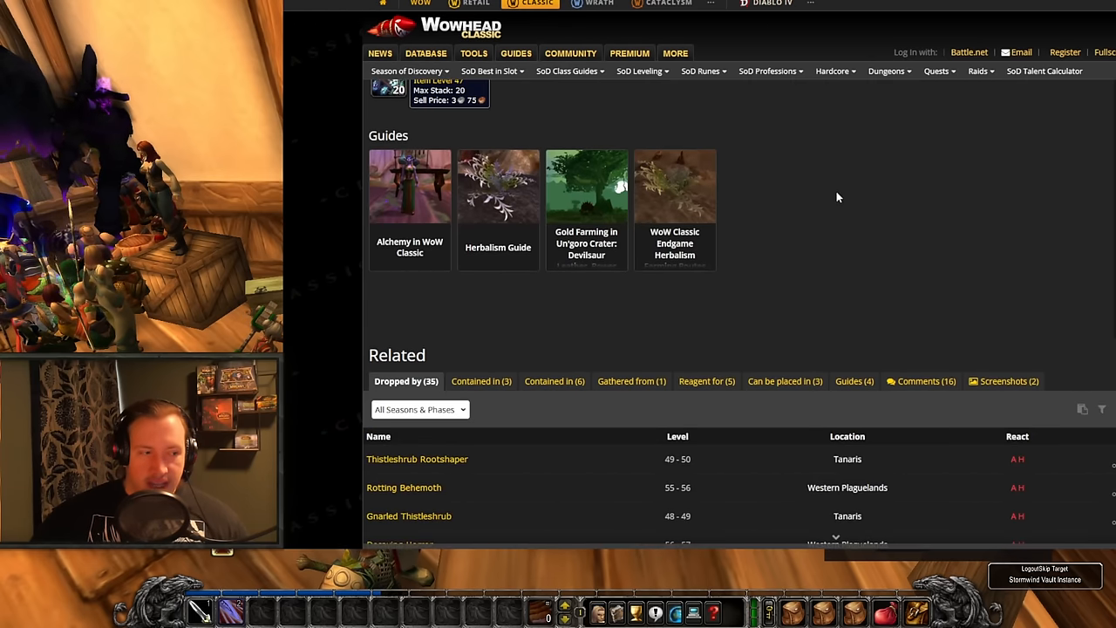
scroll("down", 3)
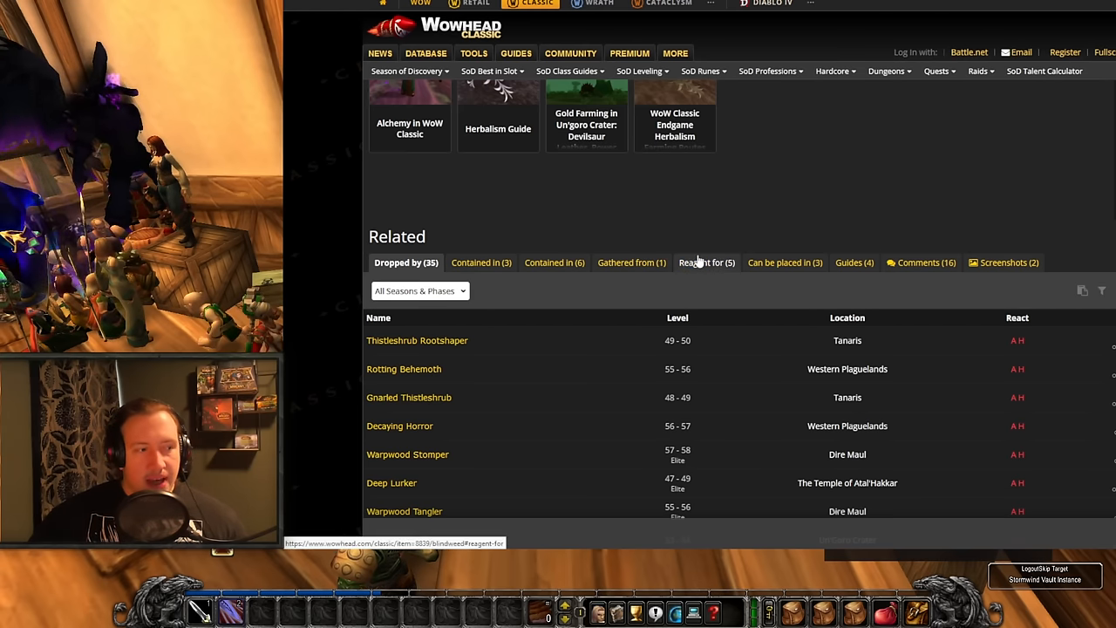
left_click(704, 262)
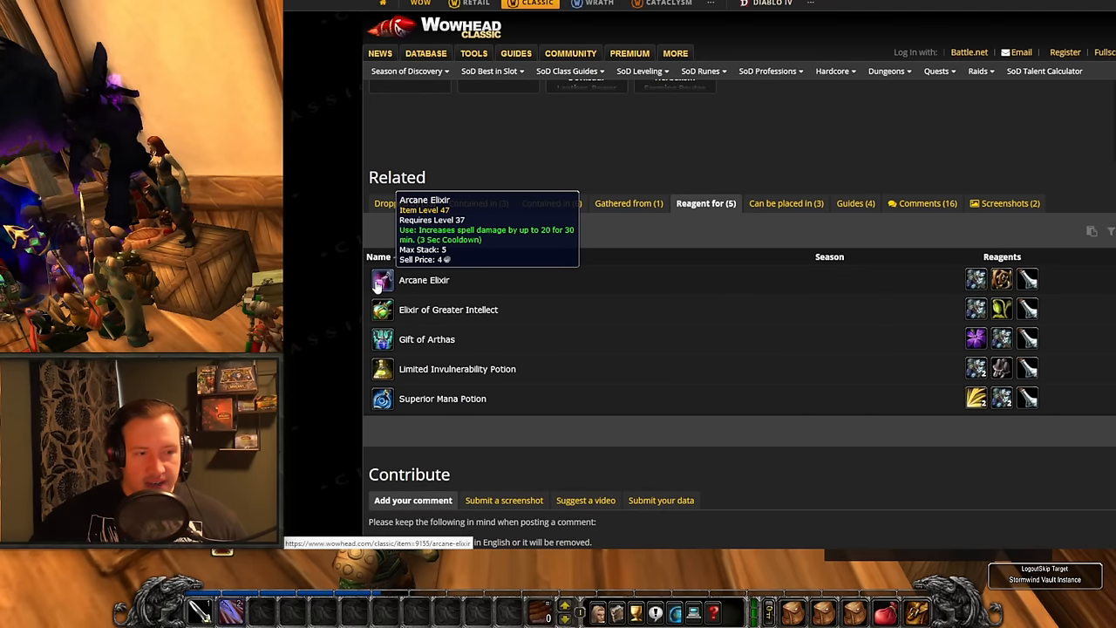
mouse_move(915, 227)
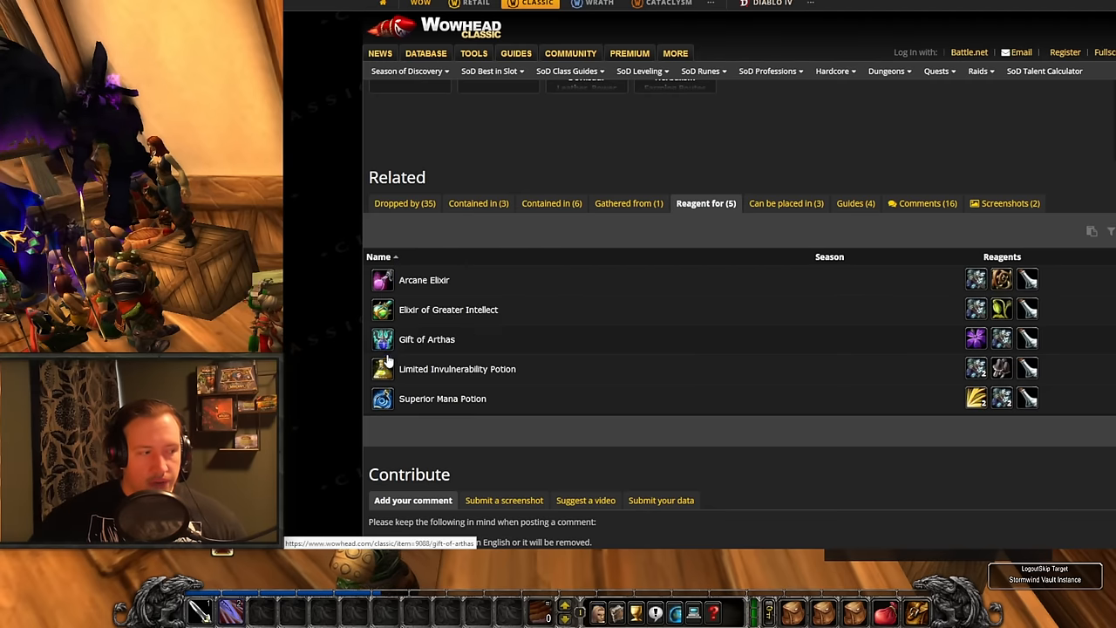
mouse_move(387, 363)
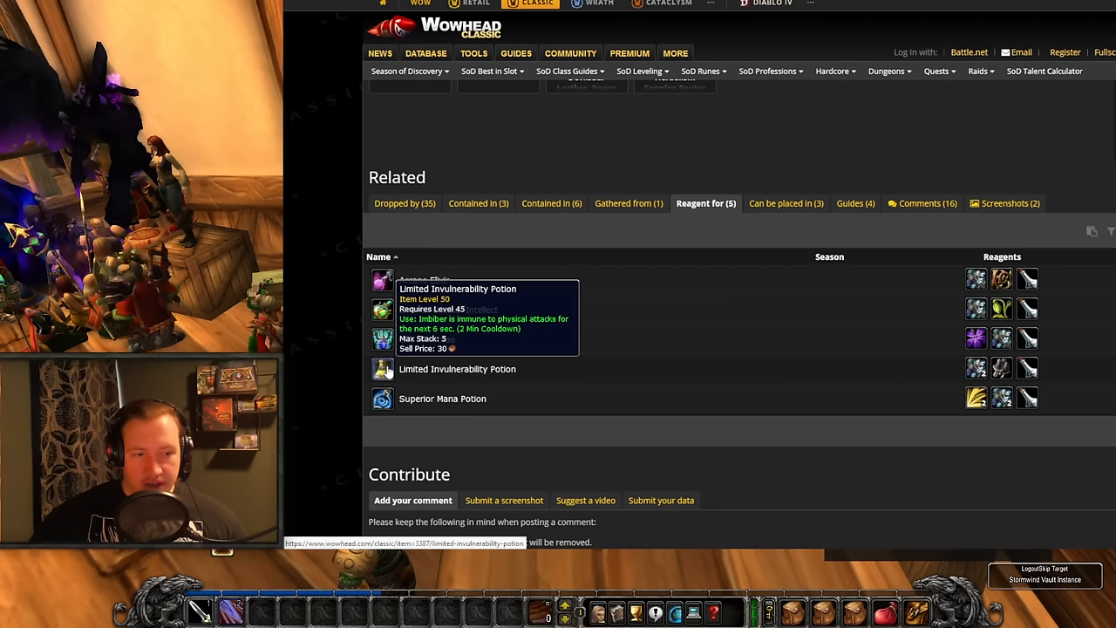
mouse_move(398, 417)
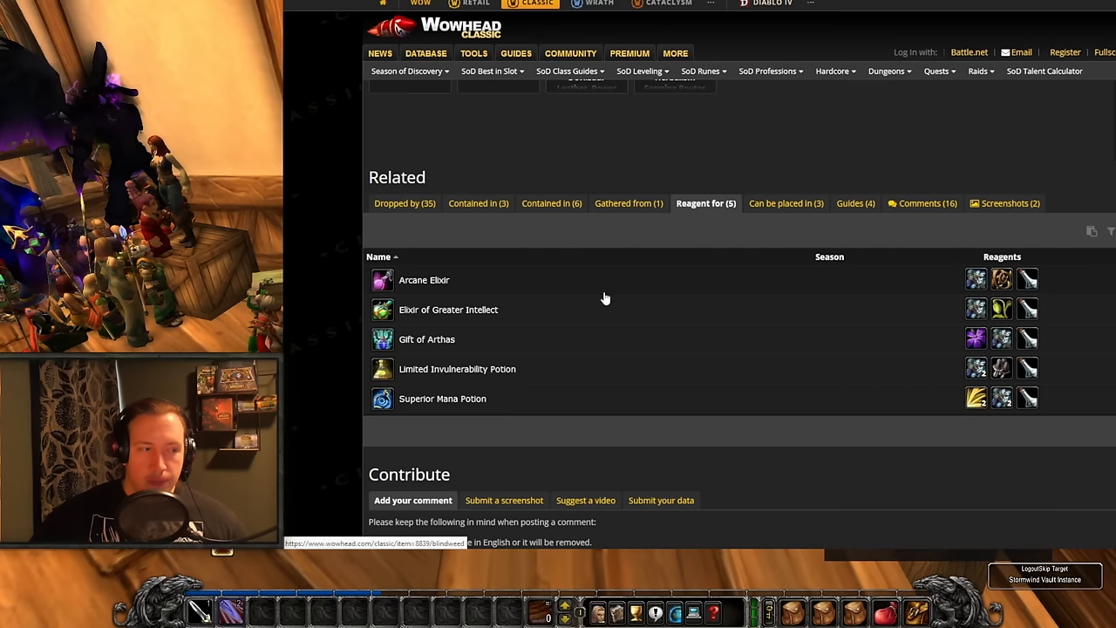
mouse_move(418, 285)
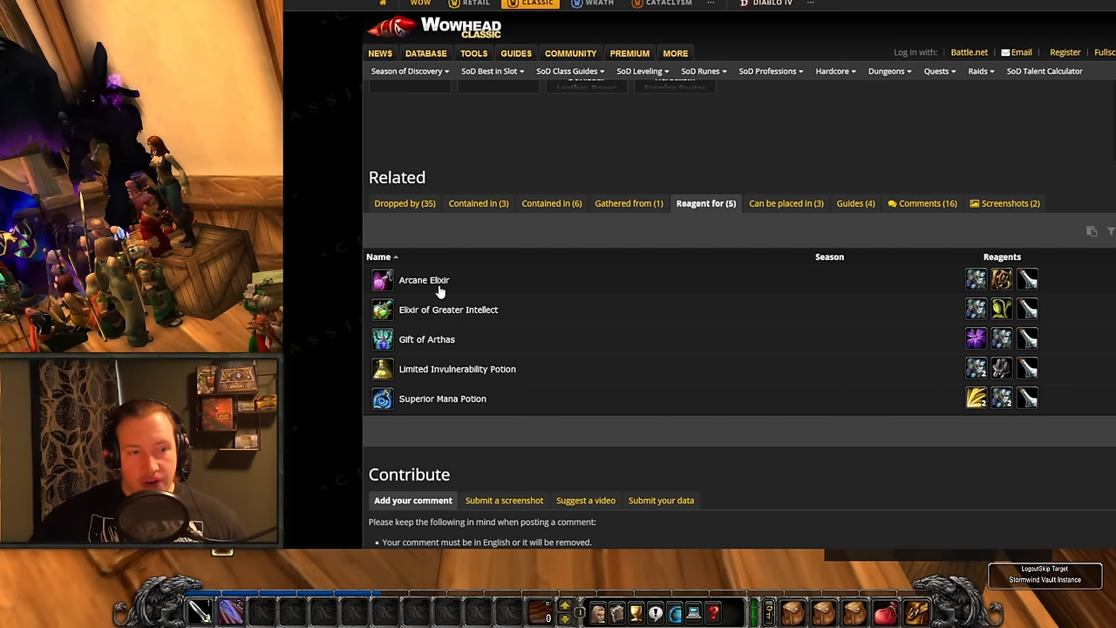
mouse_move(457, 261)
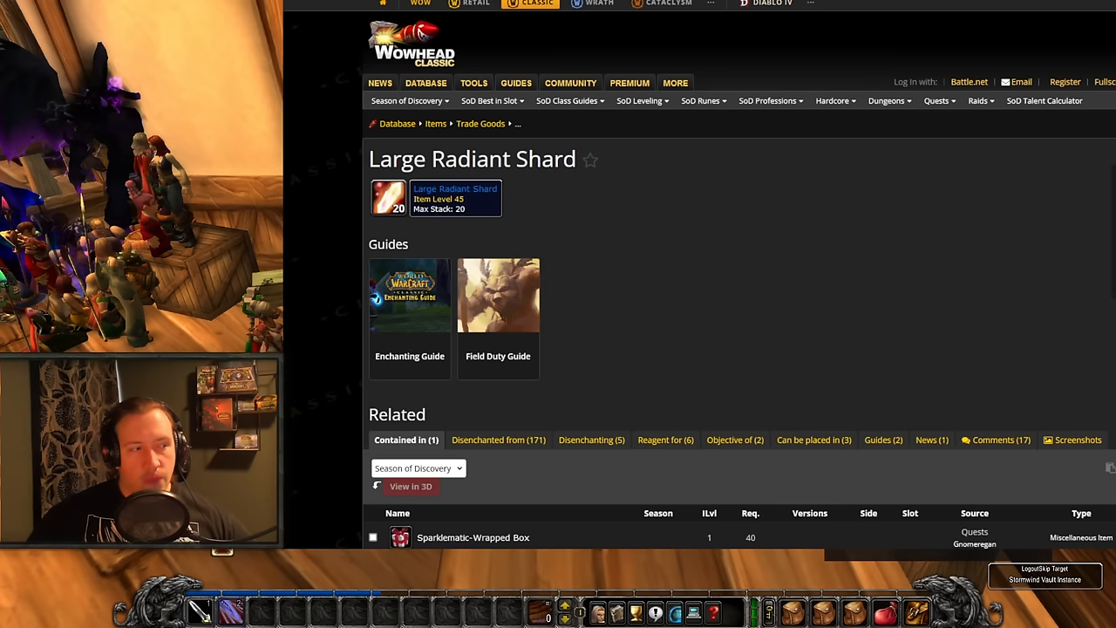
View the 'Disenchanting (5)' information for Large Radiant Shard.
scroll("down", 3)
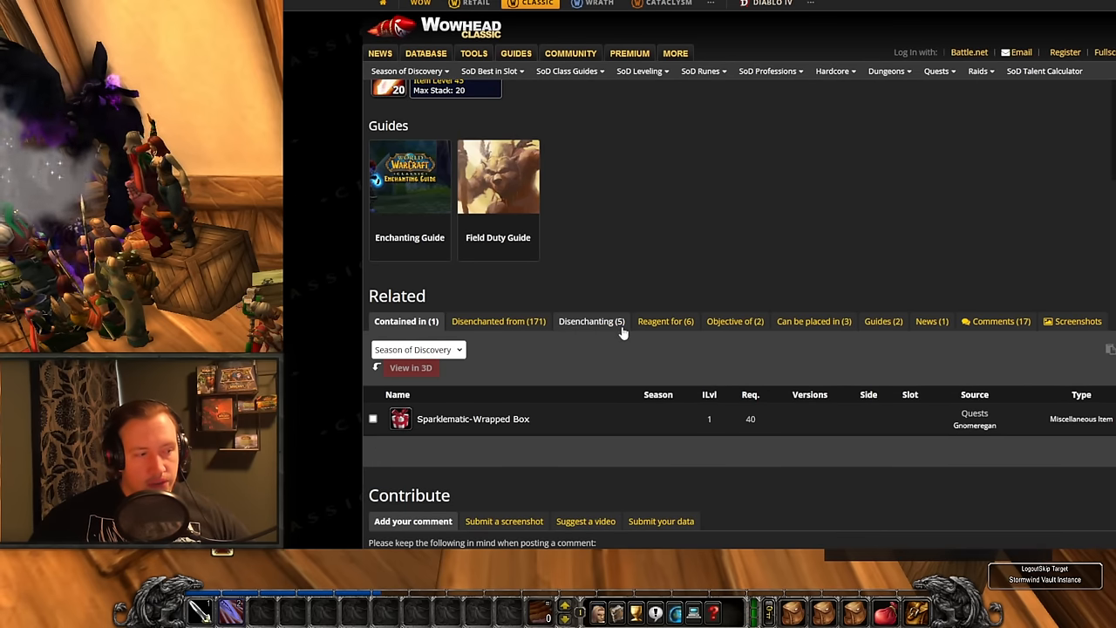
left_click(664, 321)
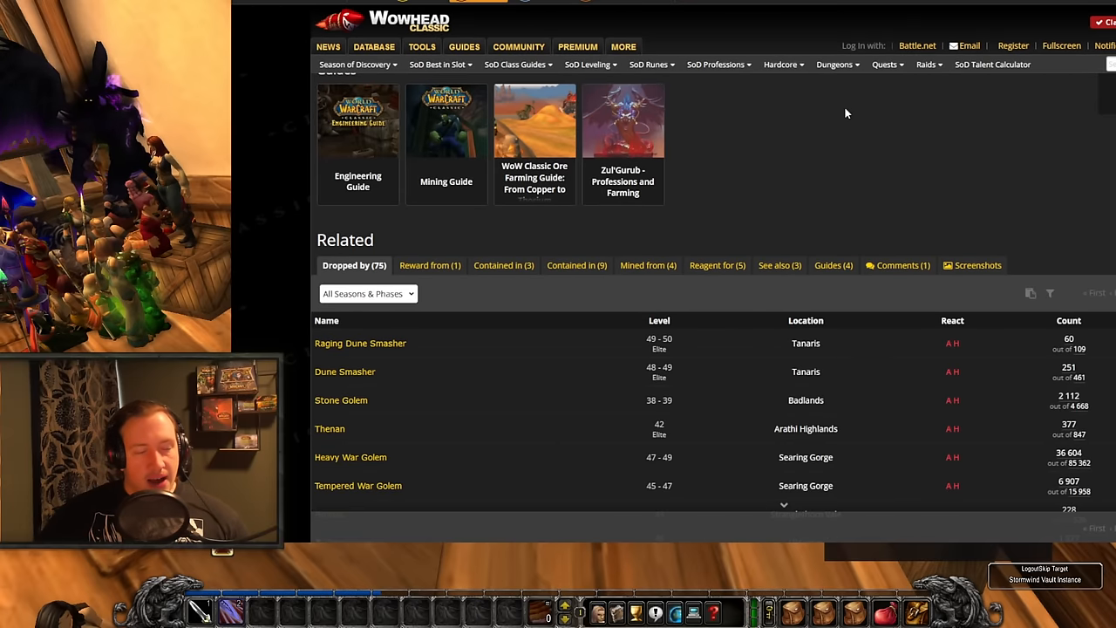
mouse_move(481, 245)
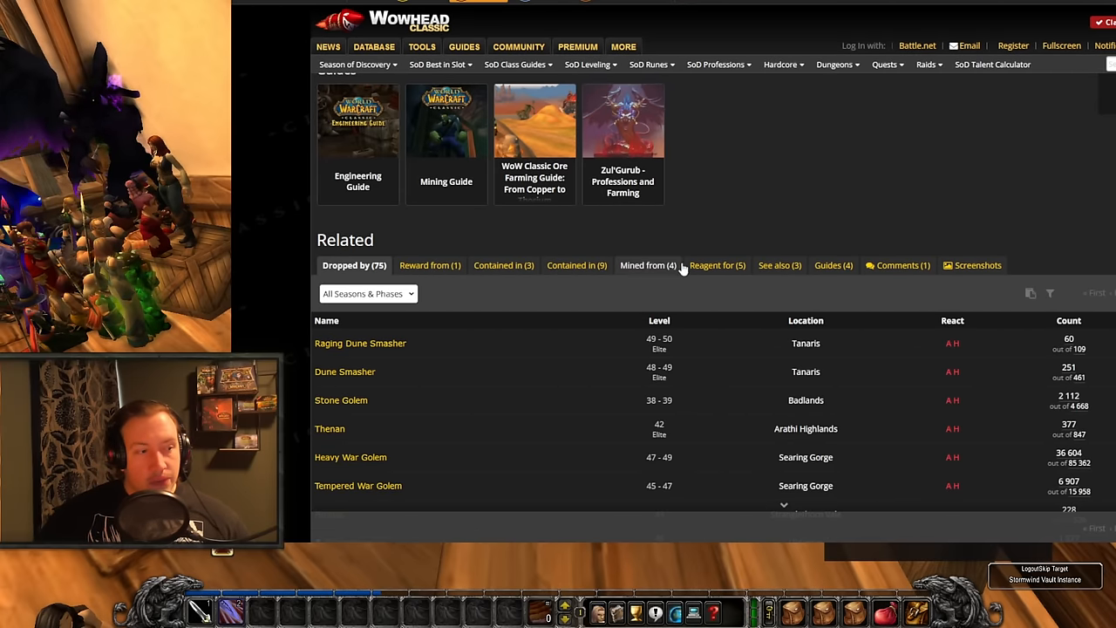
Show the stone's five reagent uses and go to the Solid Blasting Powder item page.
left_click(717, 265)
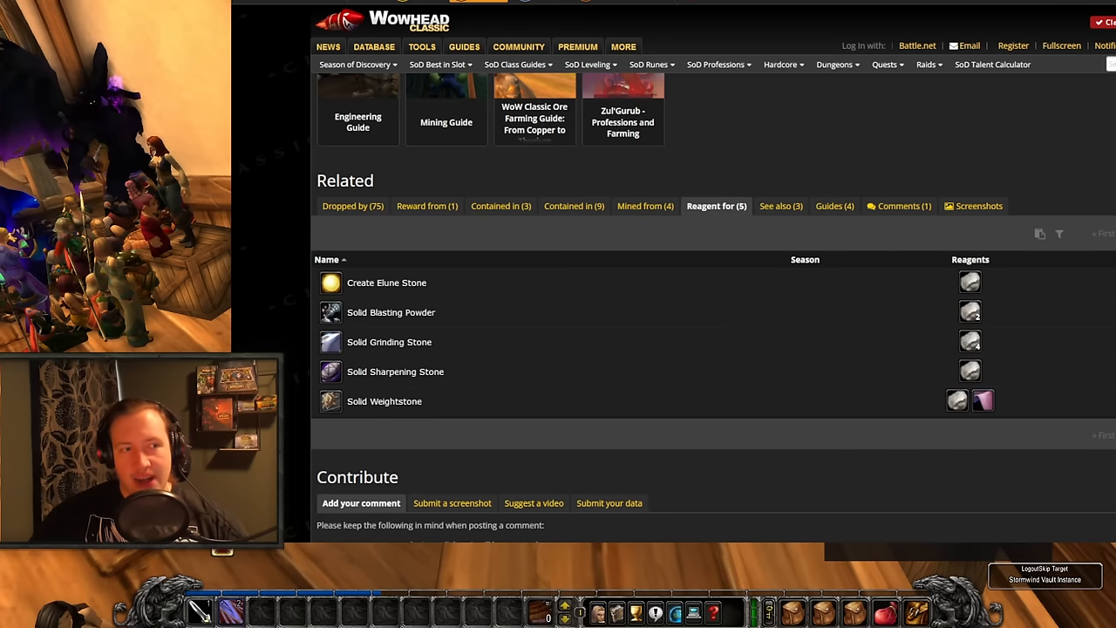
left_click(391, 312)
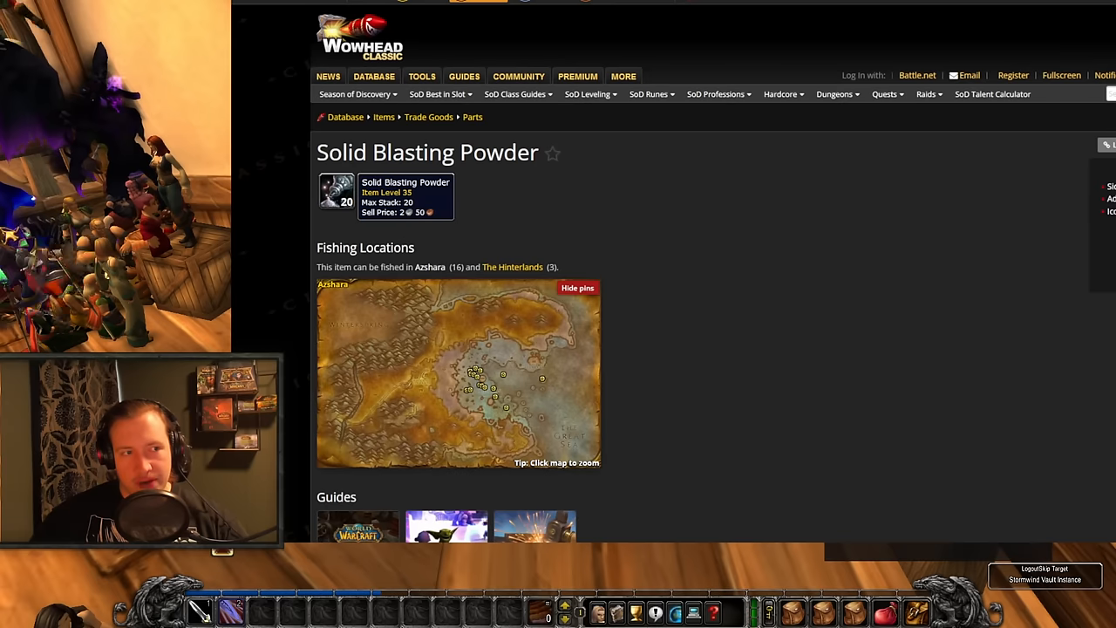
Browse the 34 recipes using Solid Blasting Powder, such as Goblin Sapper Charge and Hi-Explosive Bomb.
scroll("down", 3)
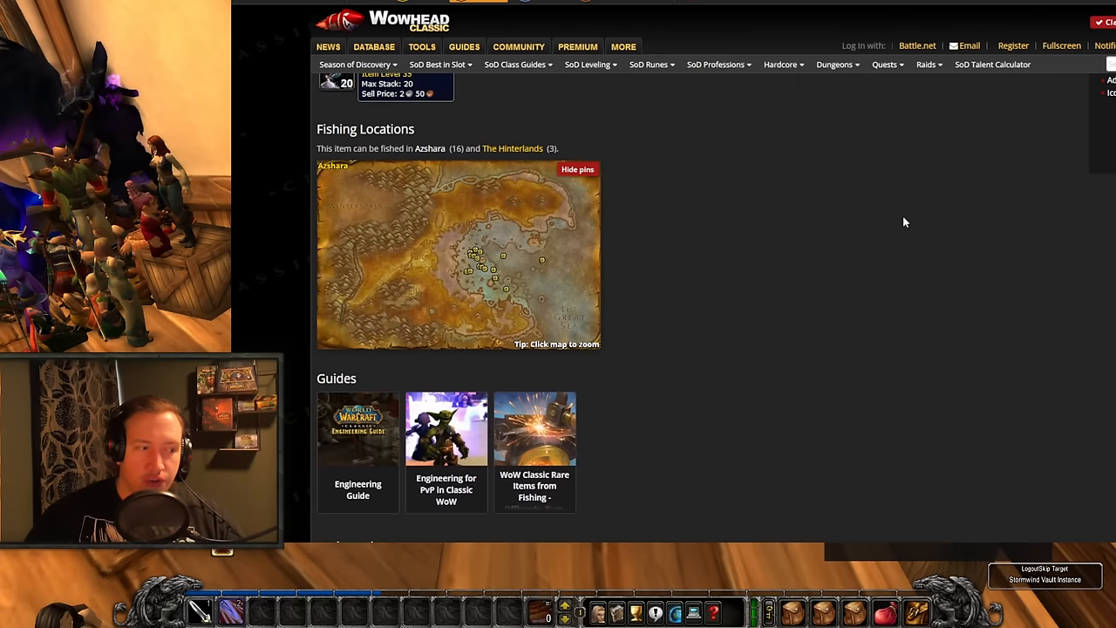
scroll("down", 3)
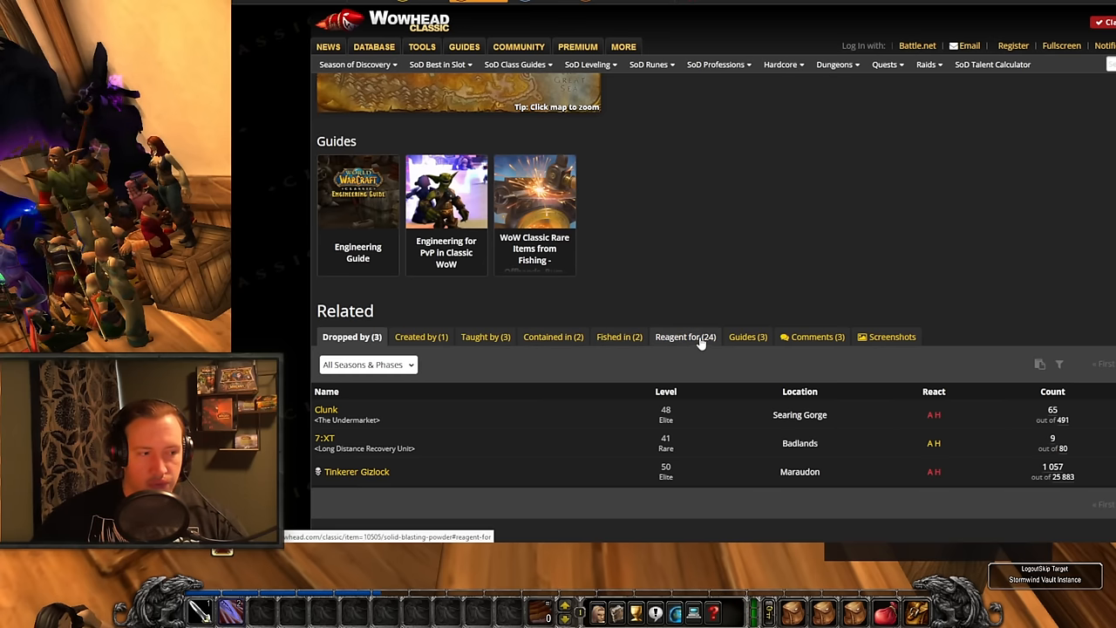
left_click(684, 337)
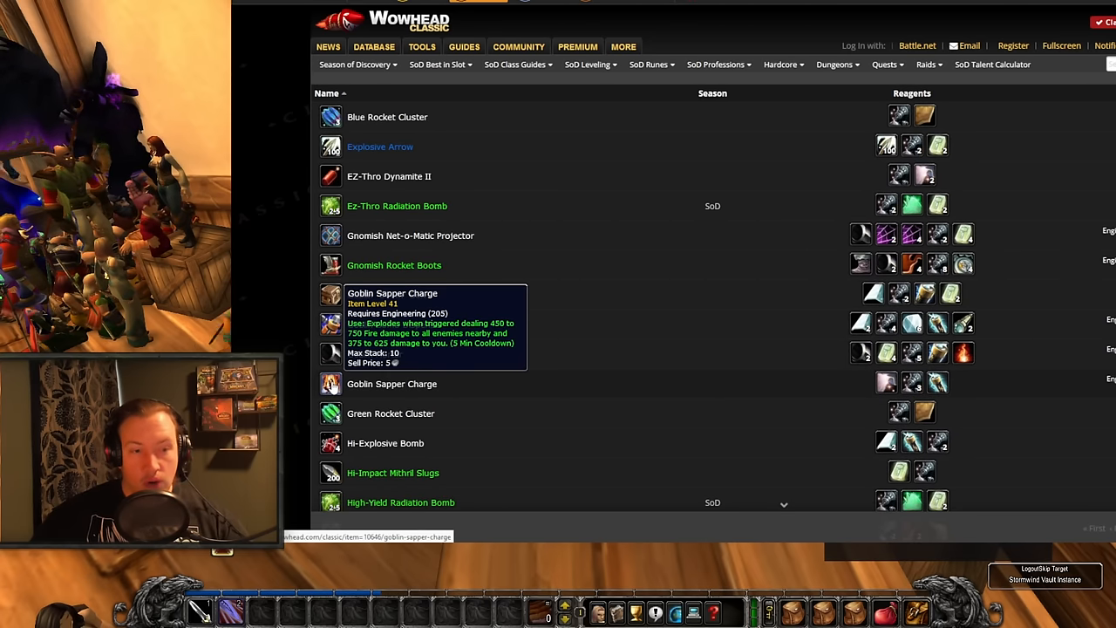
mouse_move(307, 356)
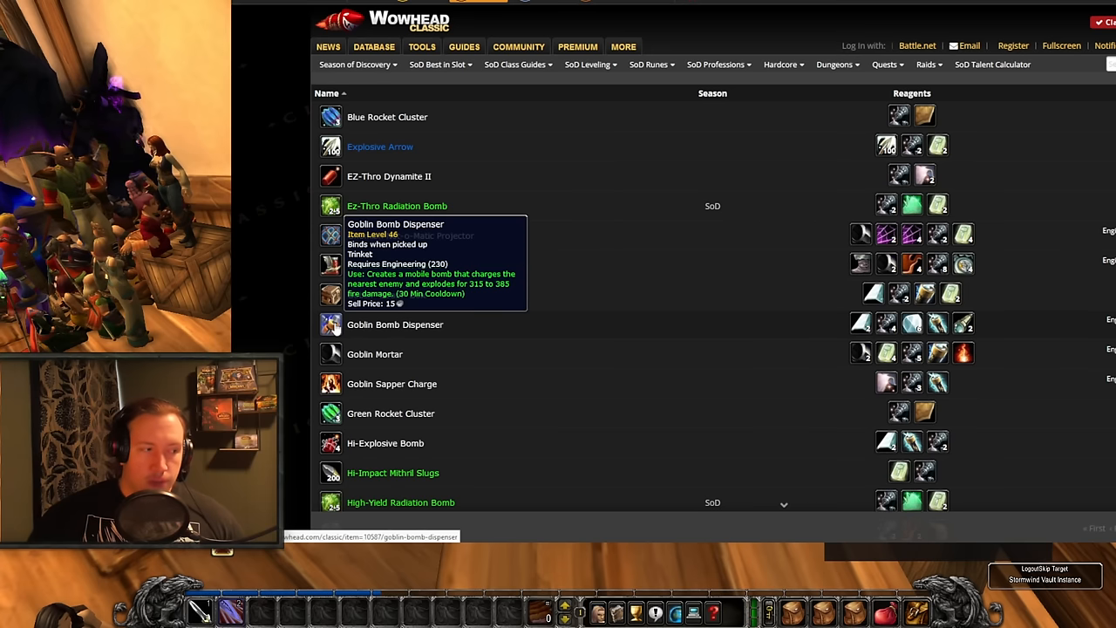
mouse_move(593, 181)
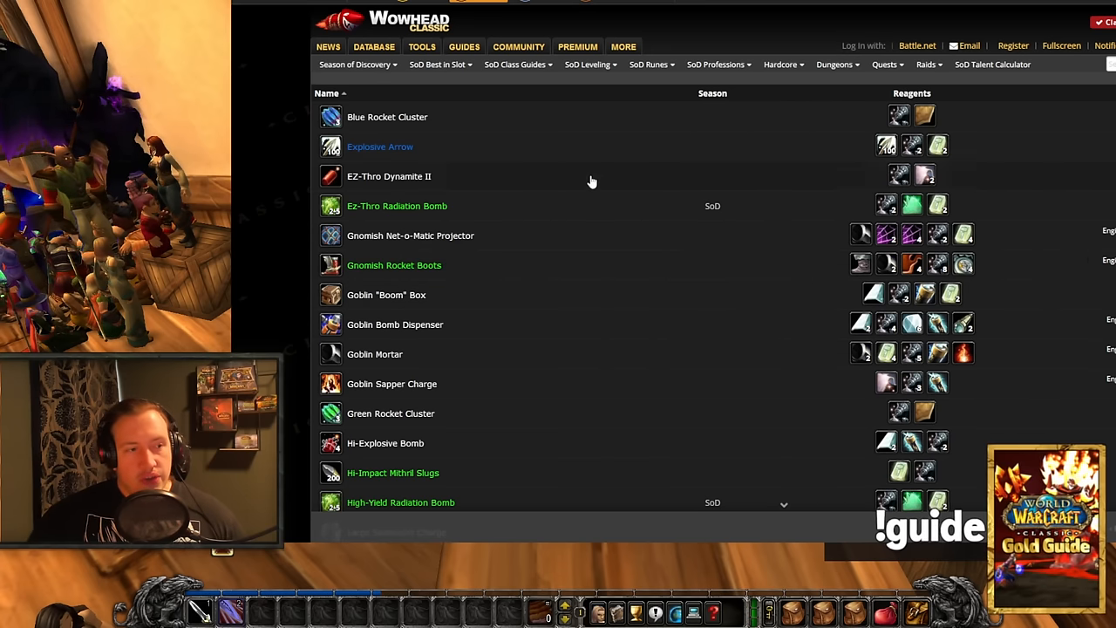
scroll("down", 3)
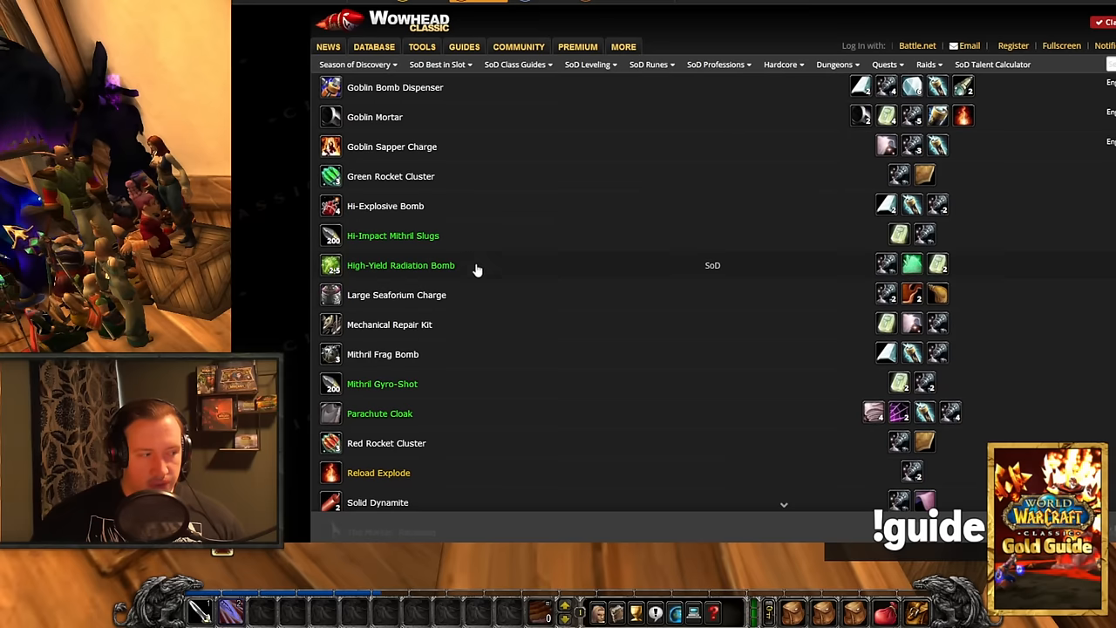
mouse_move(403, 253)
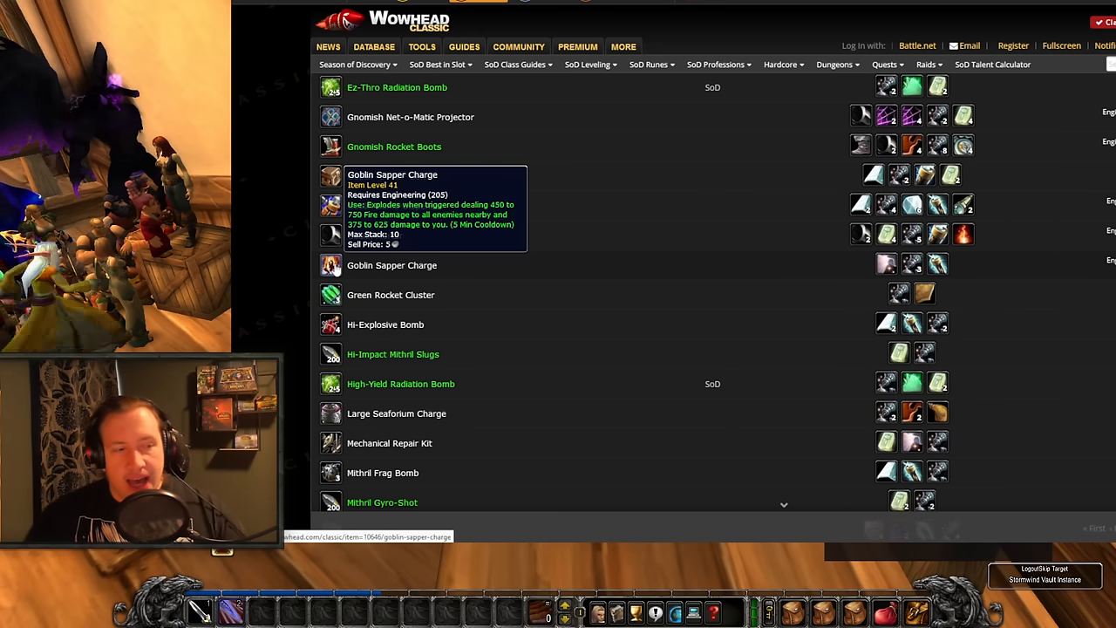
mouse_move(912, 263)
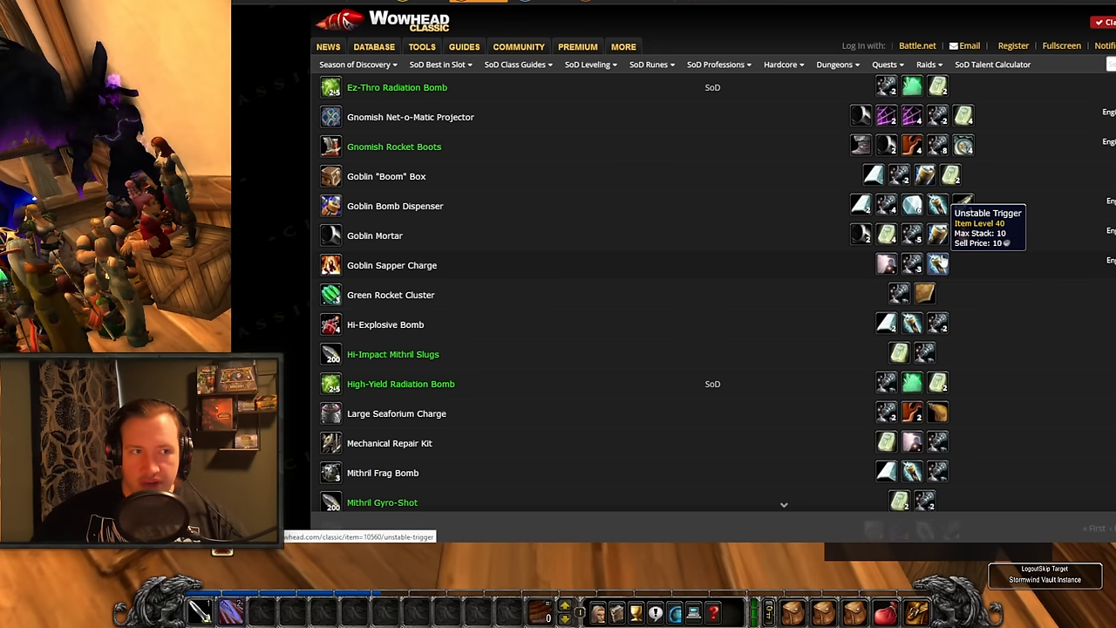
mouse_move(954, 21)
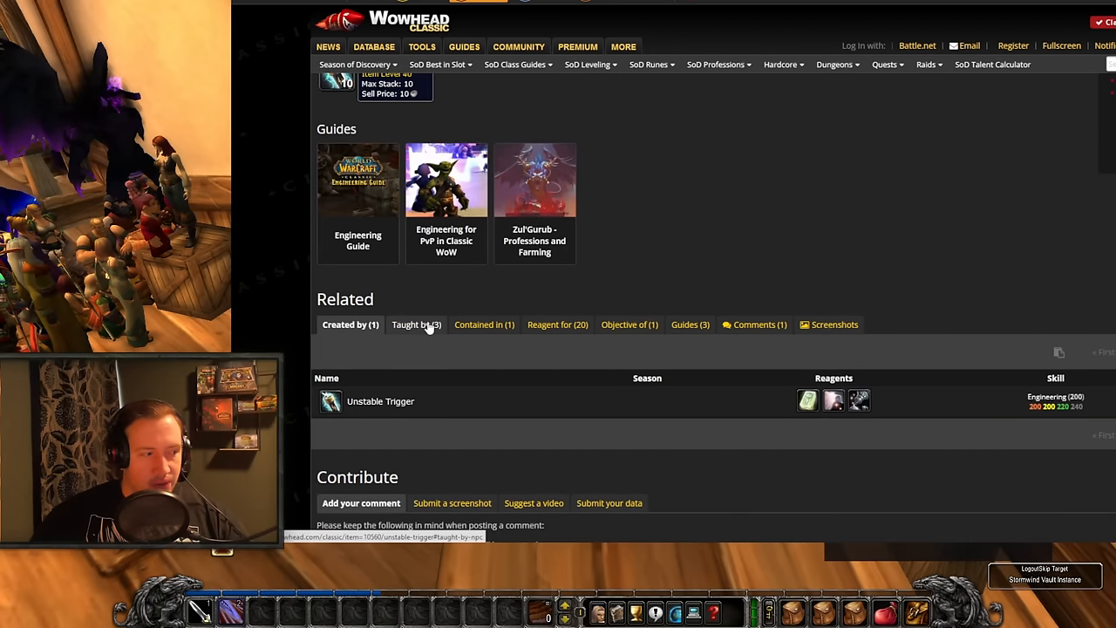
mouse_move(858, 399)
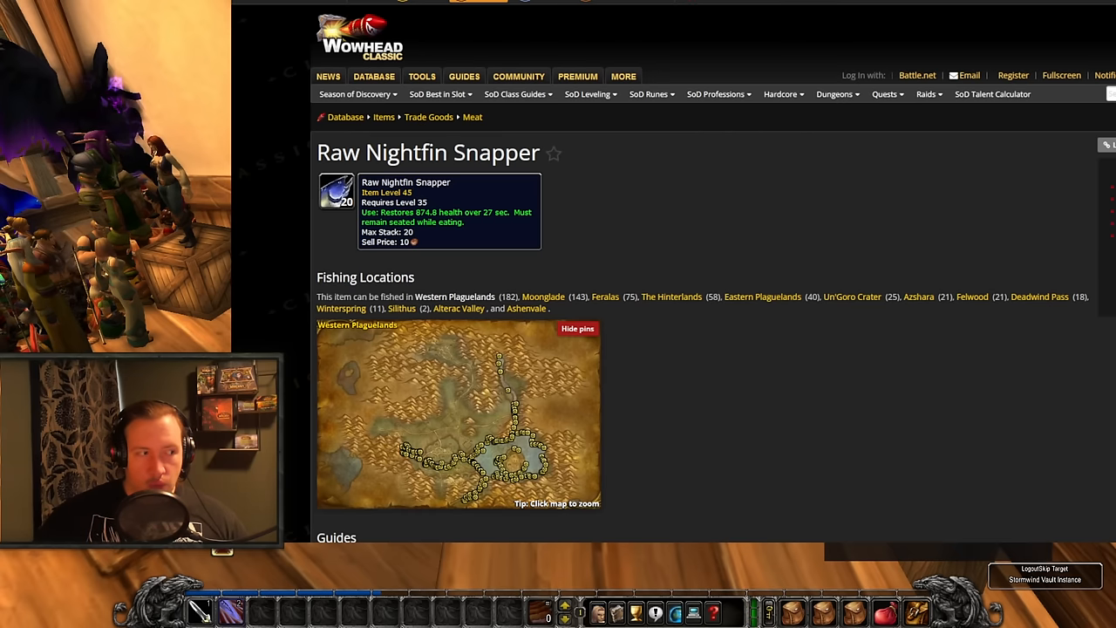
Show Raw Nightfin Snapper's two reagent uses: Nightfin Soup and Copy of Nightfin Soup.
scroll("down", 3)
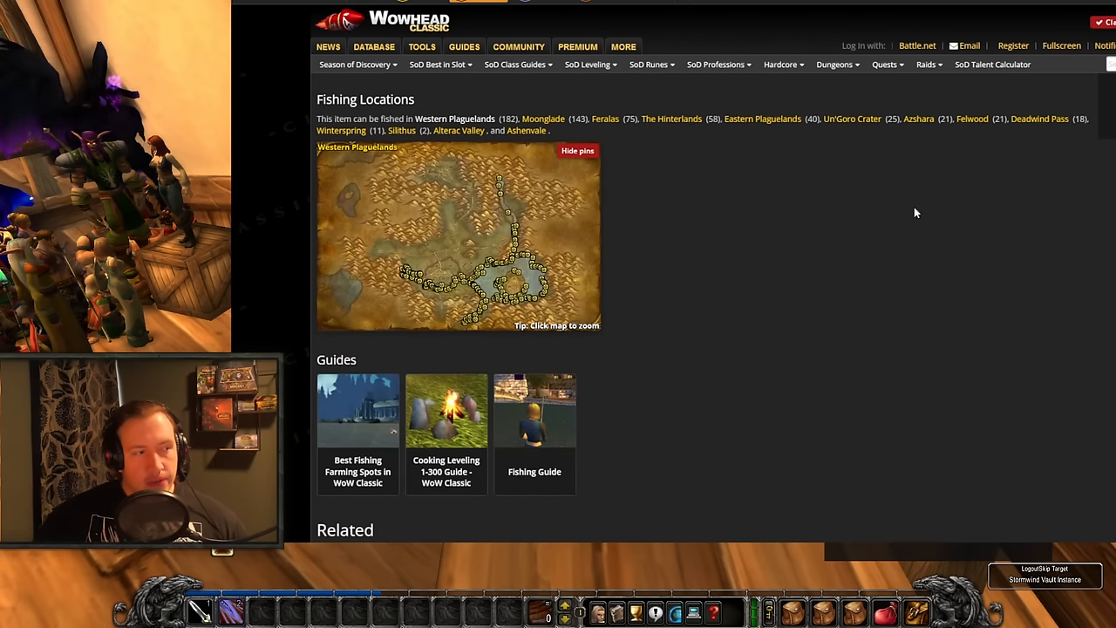
scroll("down", 3)
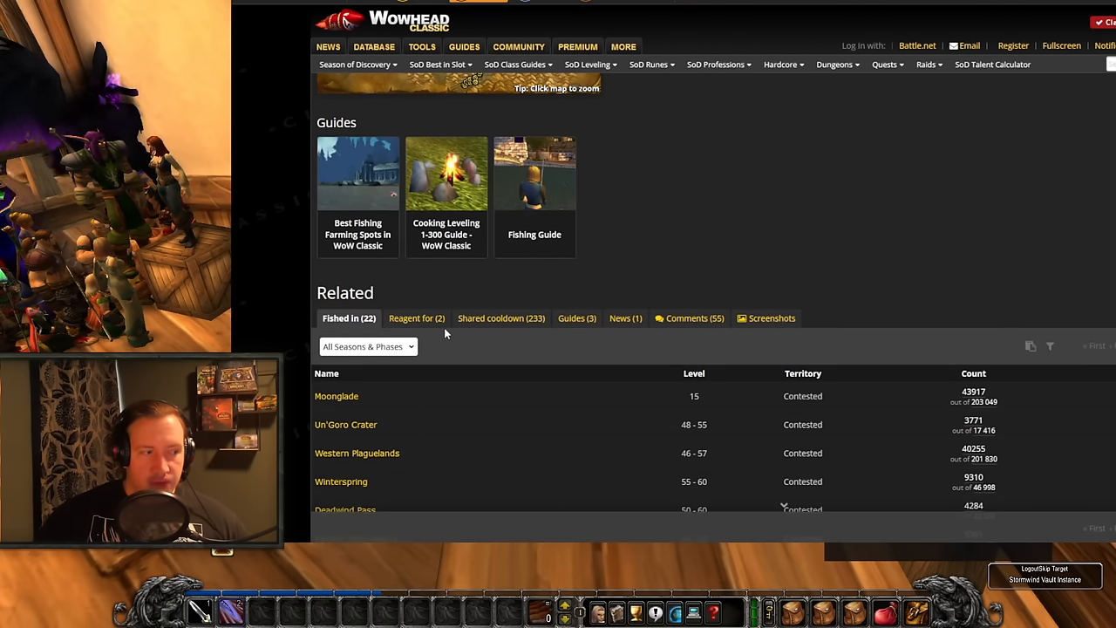
left_click(415, 317)
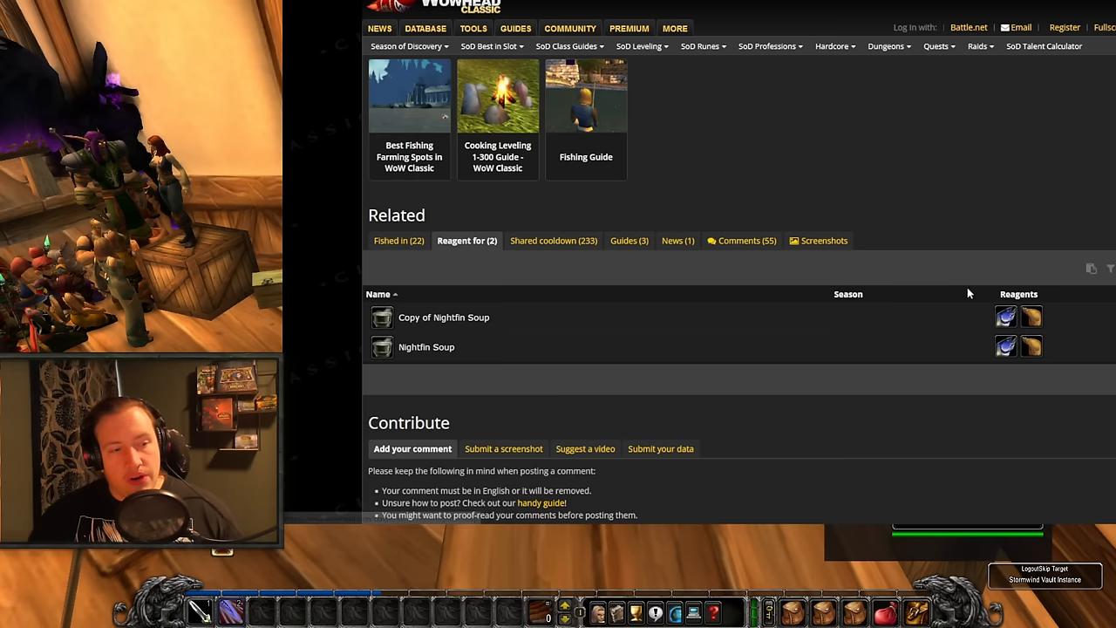
mouse_move(1029, 349)
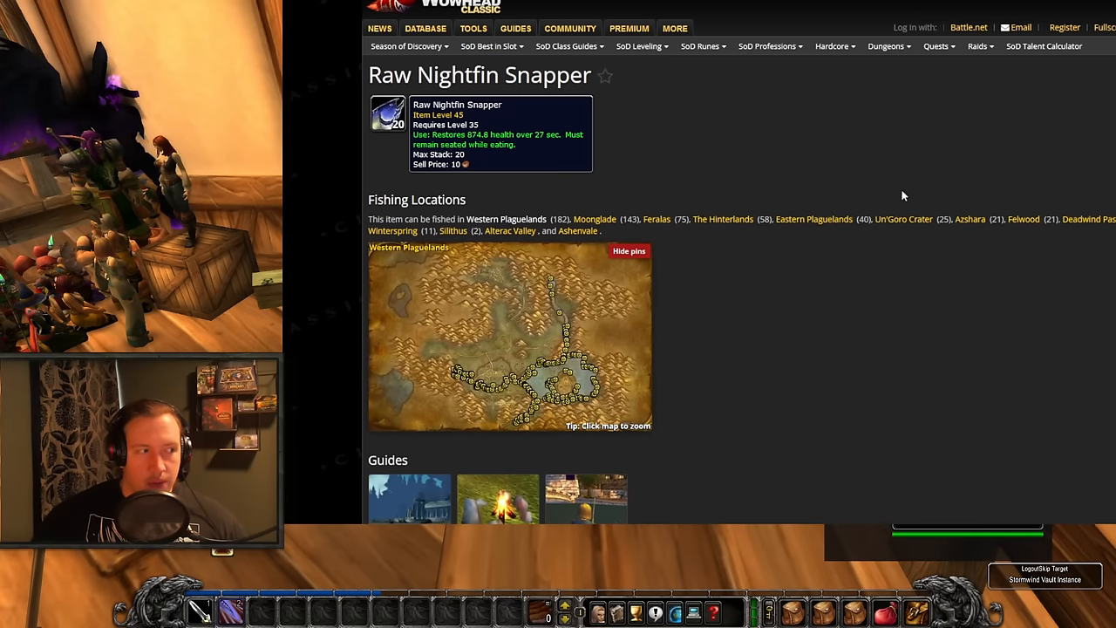
mouse_move(896, 136)
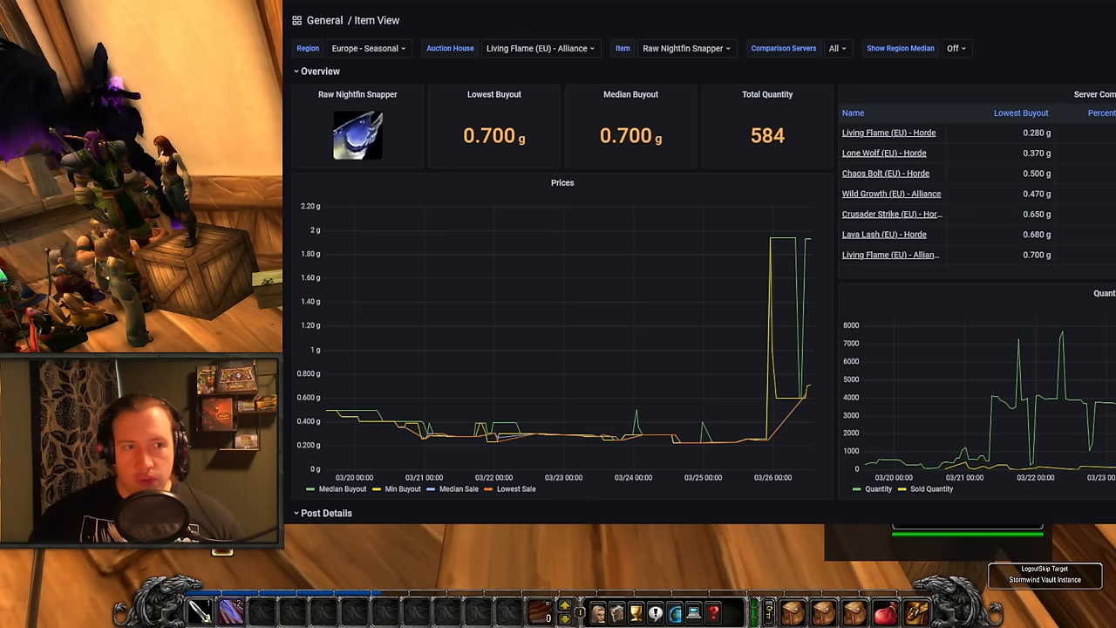
mouse_move(387, 160)
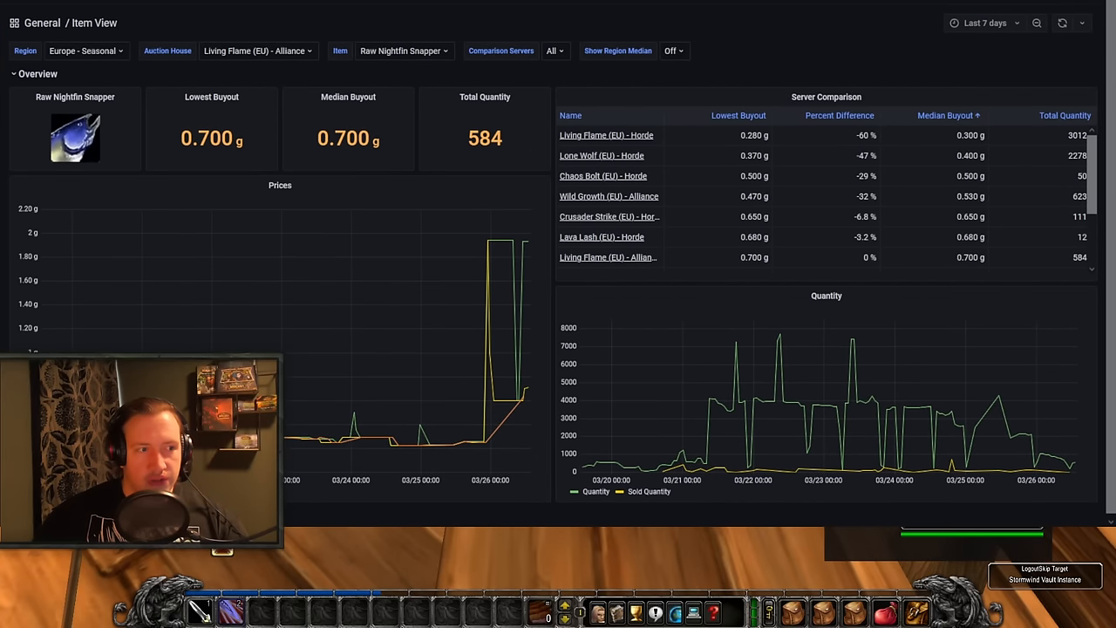
mouse_move(614, 140)
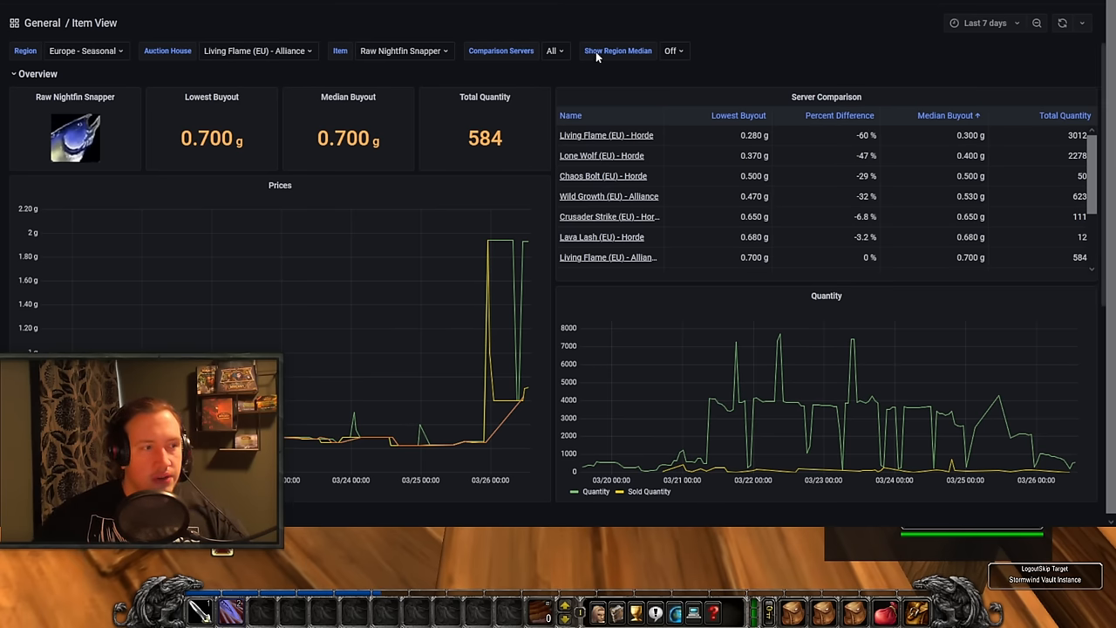
Check the time range of the Raw Nightfin Snapper price data, then dismiss the picker.
left_click(985, 23)
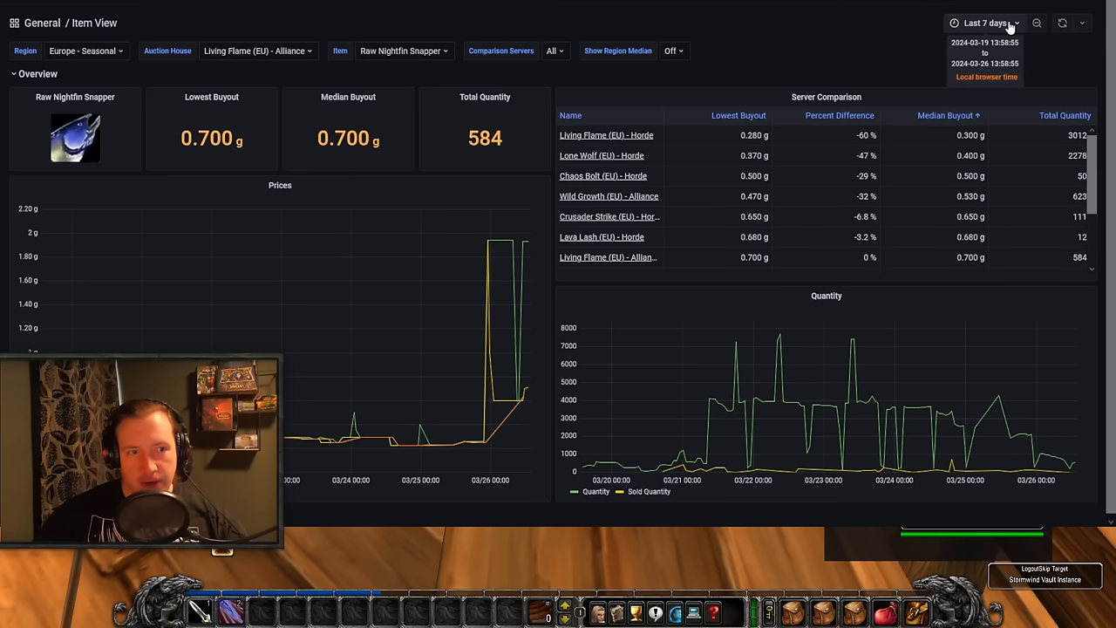
left_click(983, 23)
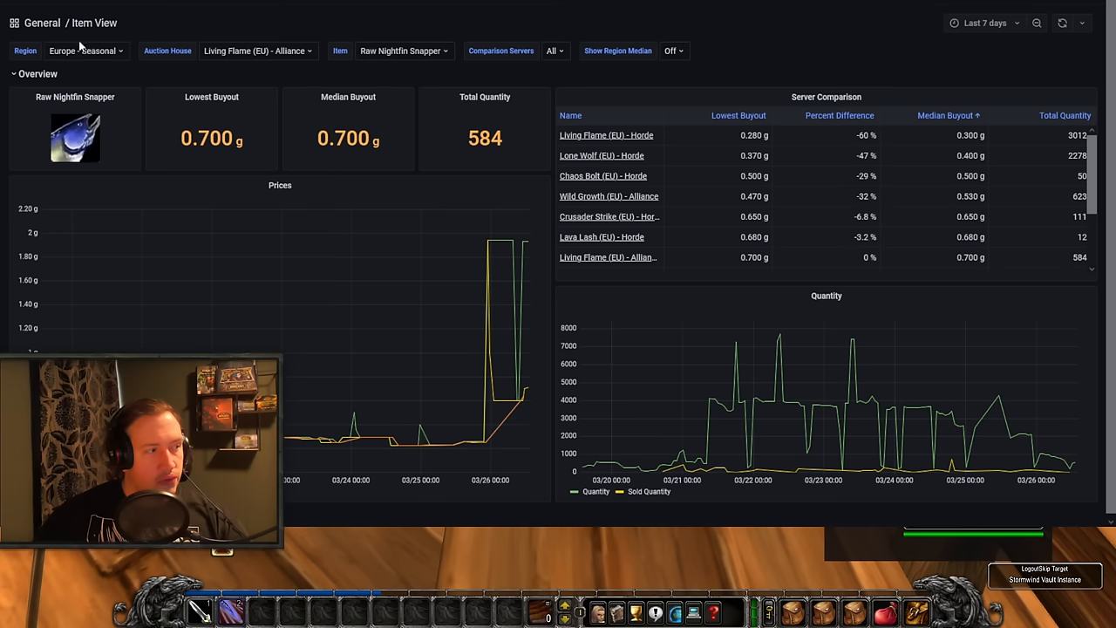
Select region Europe - Classic Era and auction house Firemaw Classic - Alliance for Raw Nightfin Snapper.
left_click(87, 50)
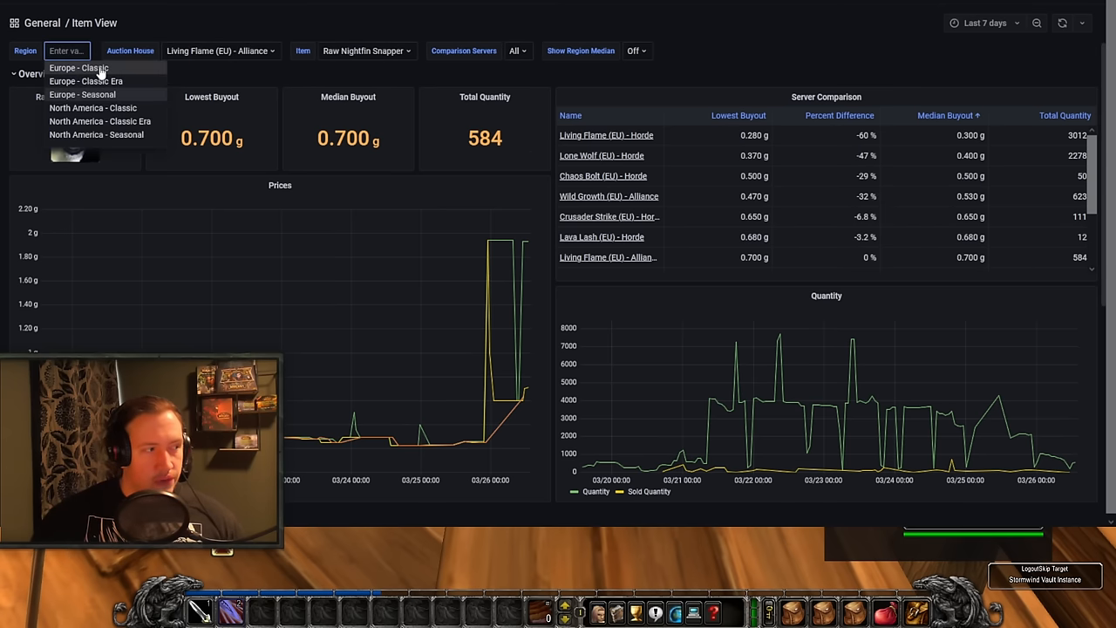
left_click(86, 82)
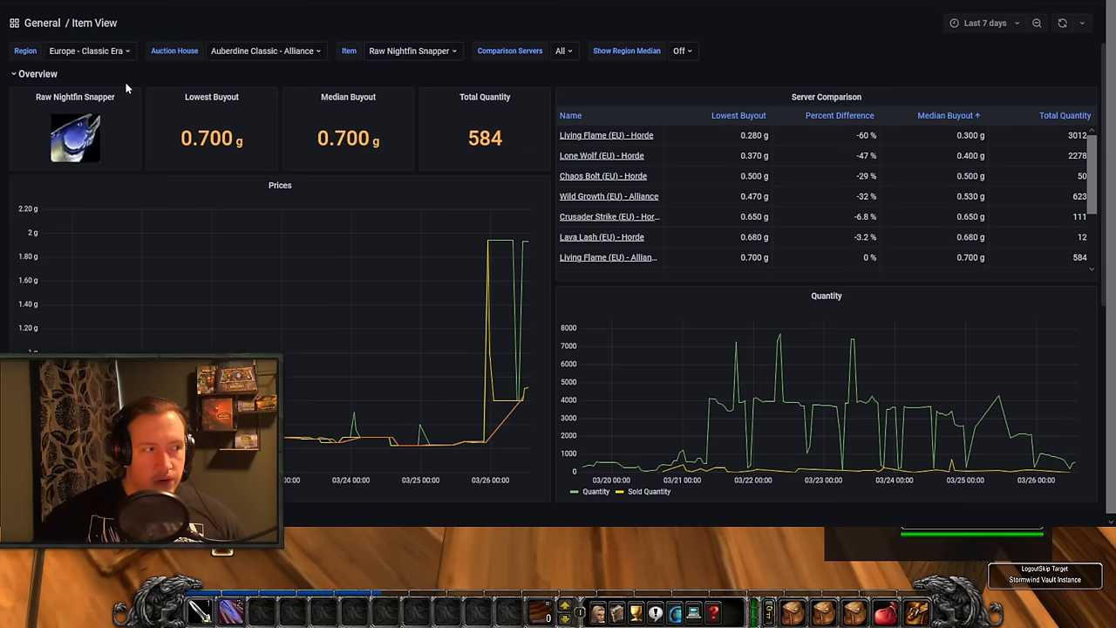
left_click(266, 51)
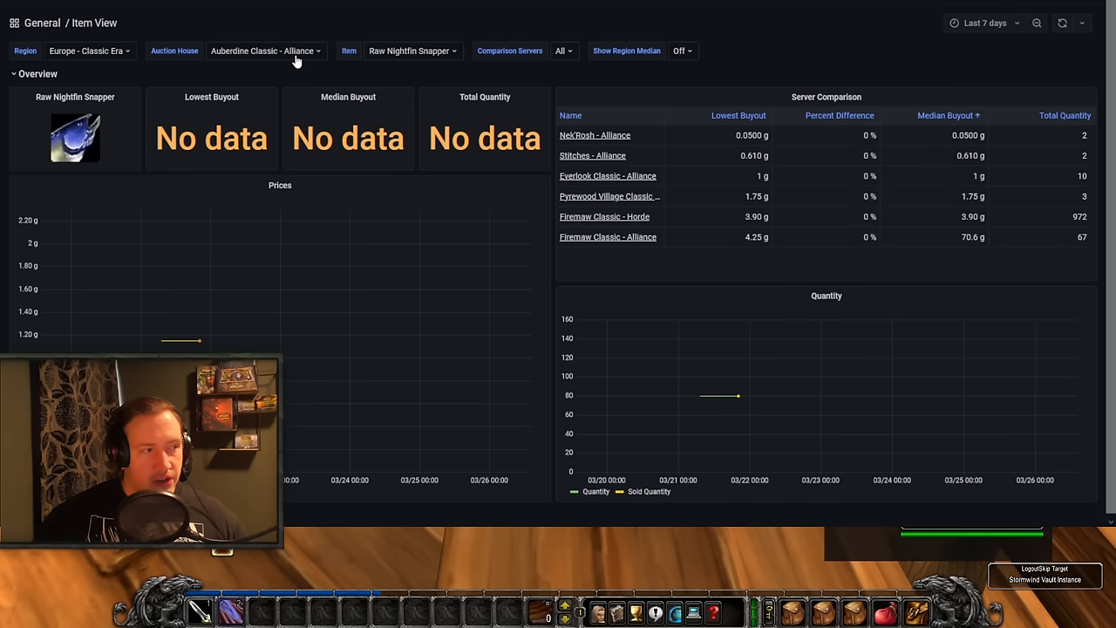
left_click(265, 51)
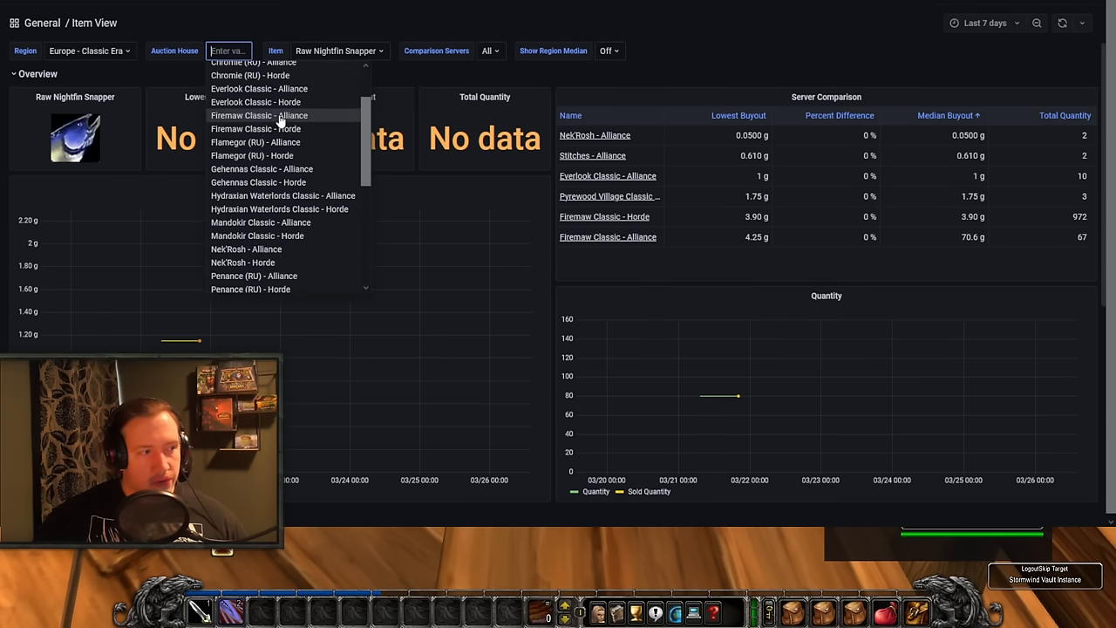
left_click(258, 115)
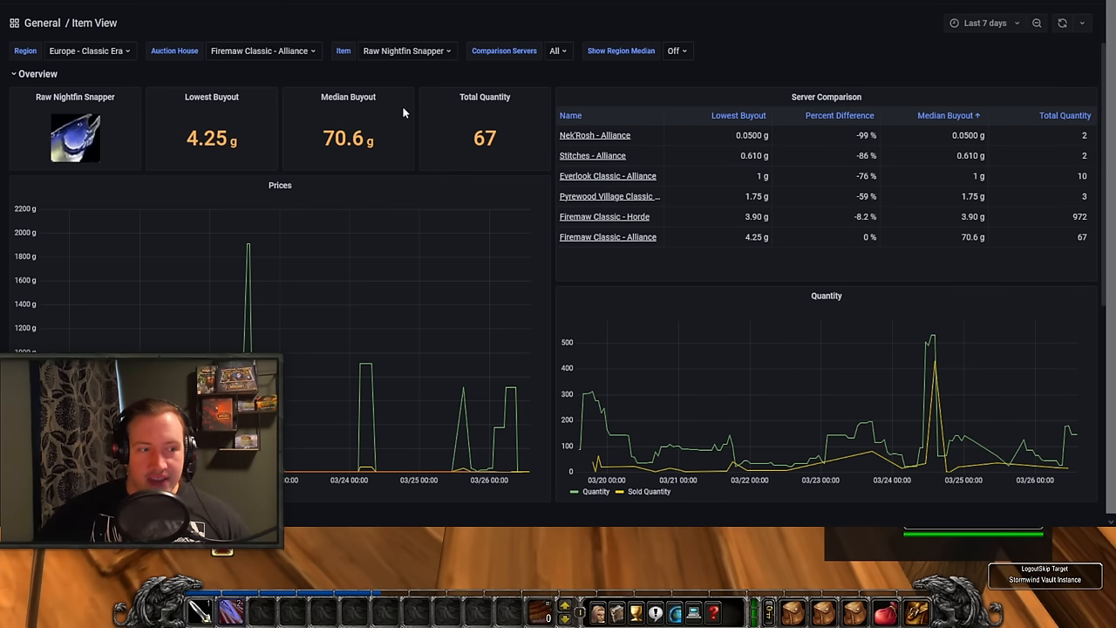
mouse_move(404, 104)
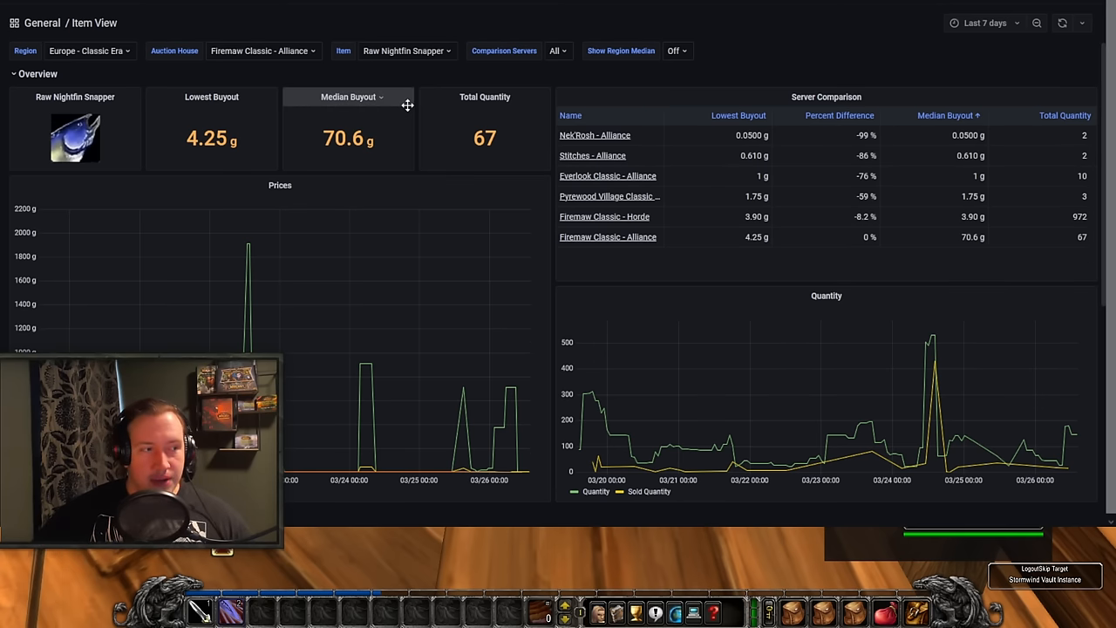
scroll("down", 3)
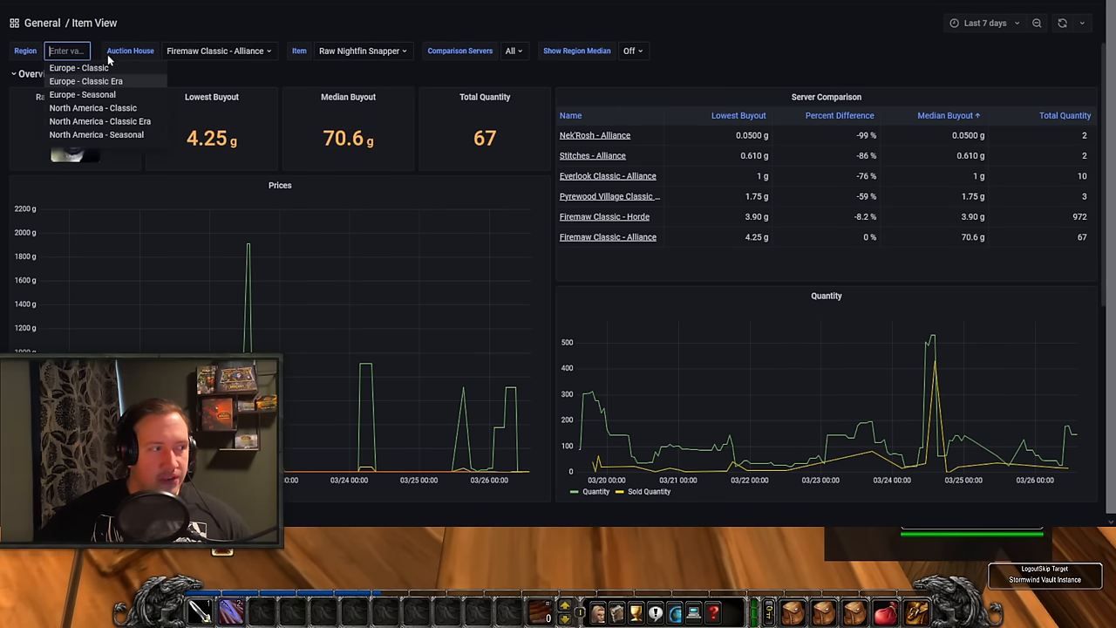
Select the Europe - Seasonal region to show Chaos Bolt Alliance prices again.
left_click(89, 95)
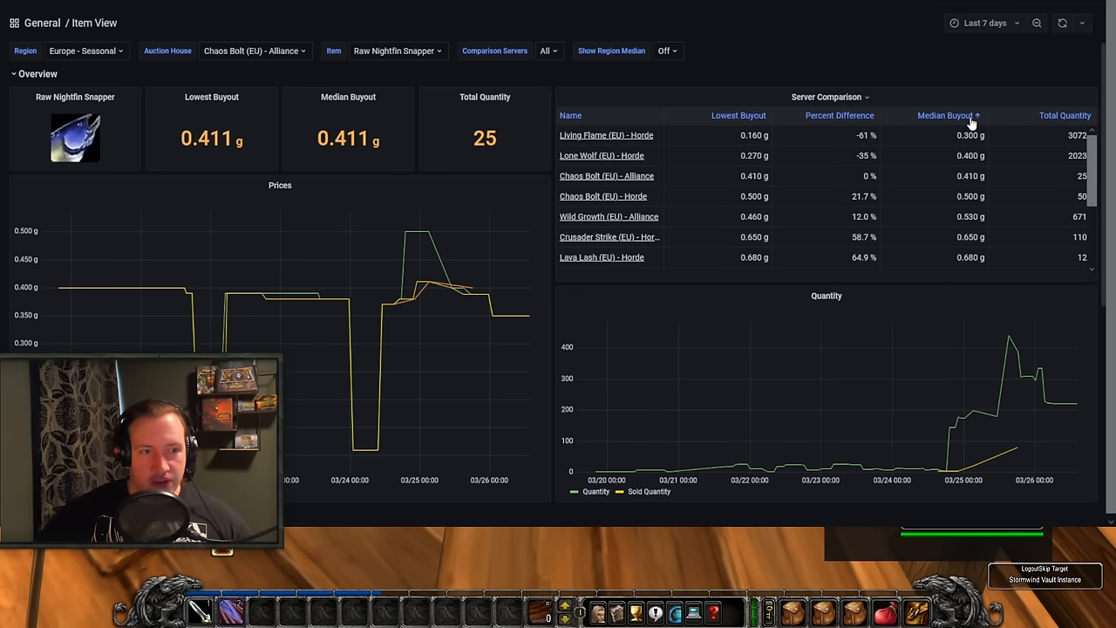
mouse_move(621, 146)
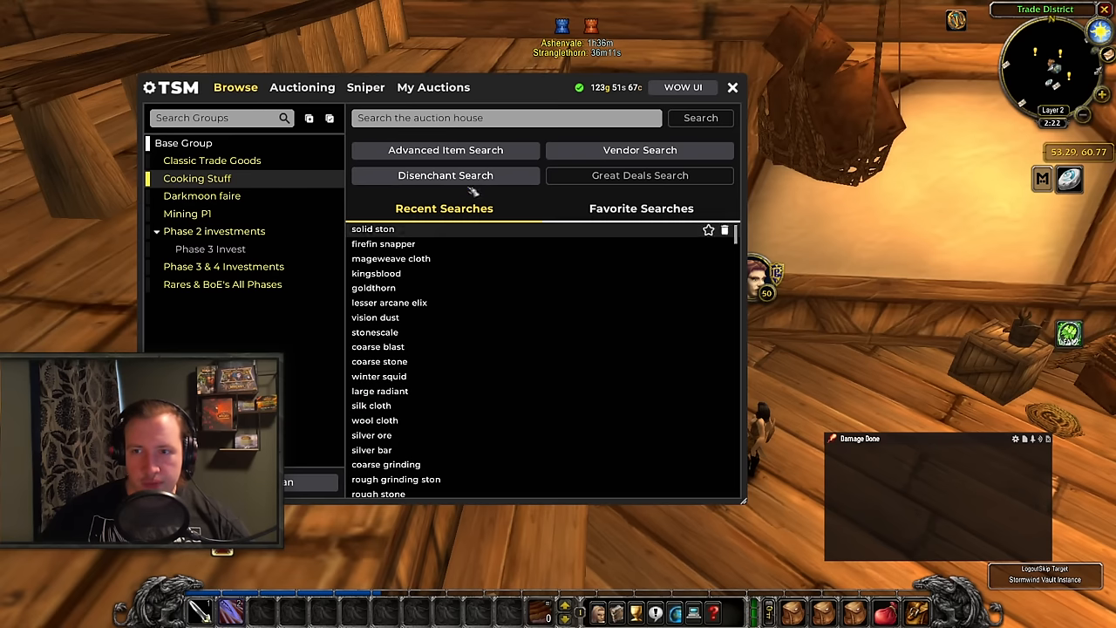
mouse_move(411, 234)
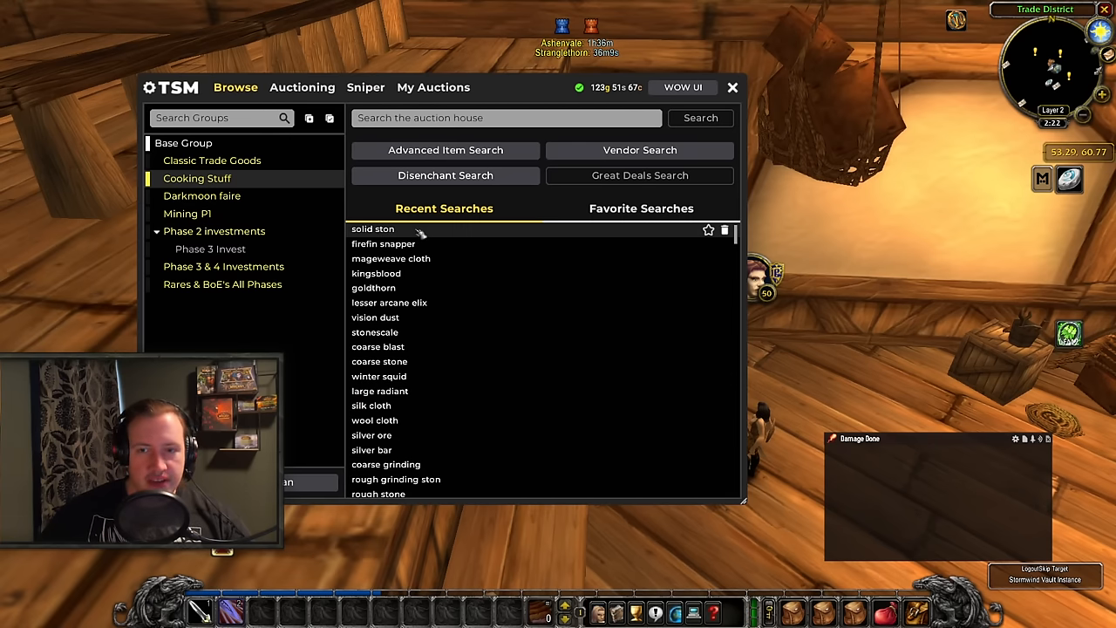
Rerun the recent Solid Stone search and sort the listings by % of market value.
left_click(373, 229)
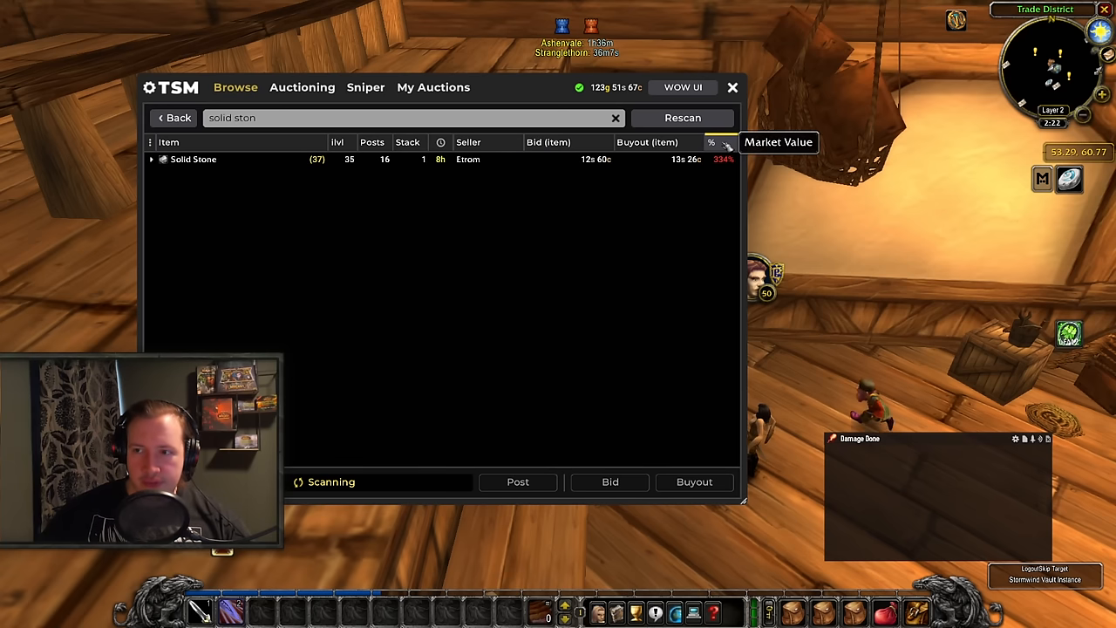
left_click(151, 159)
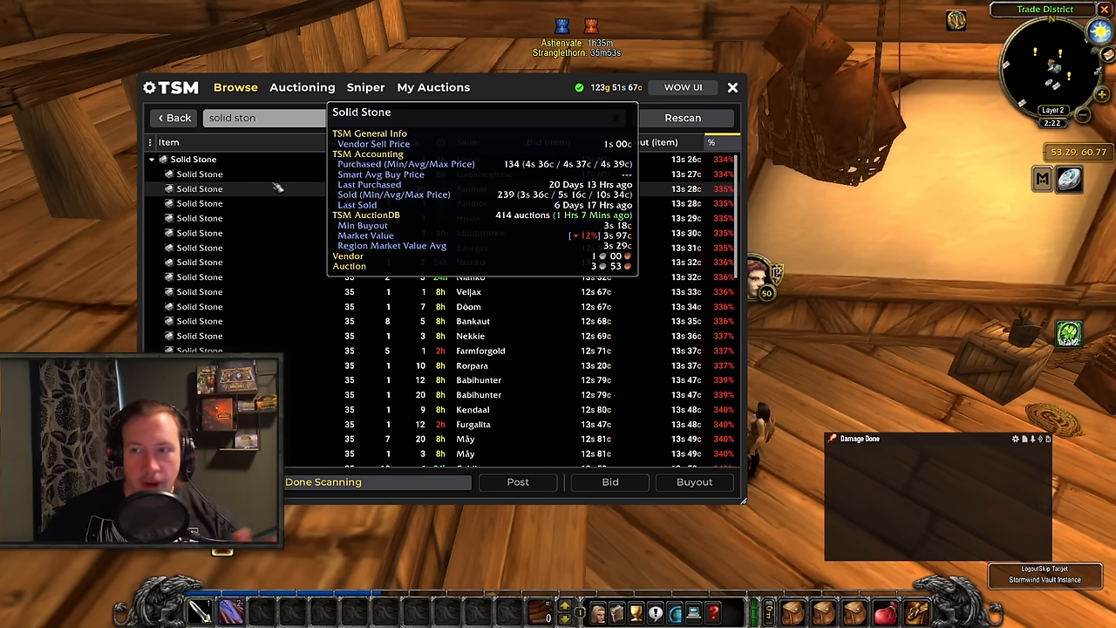
mouse_move(288, 202)
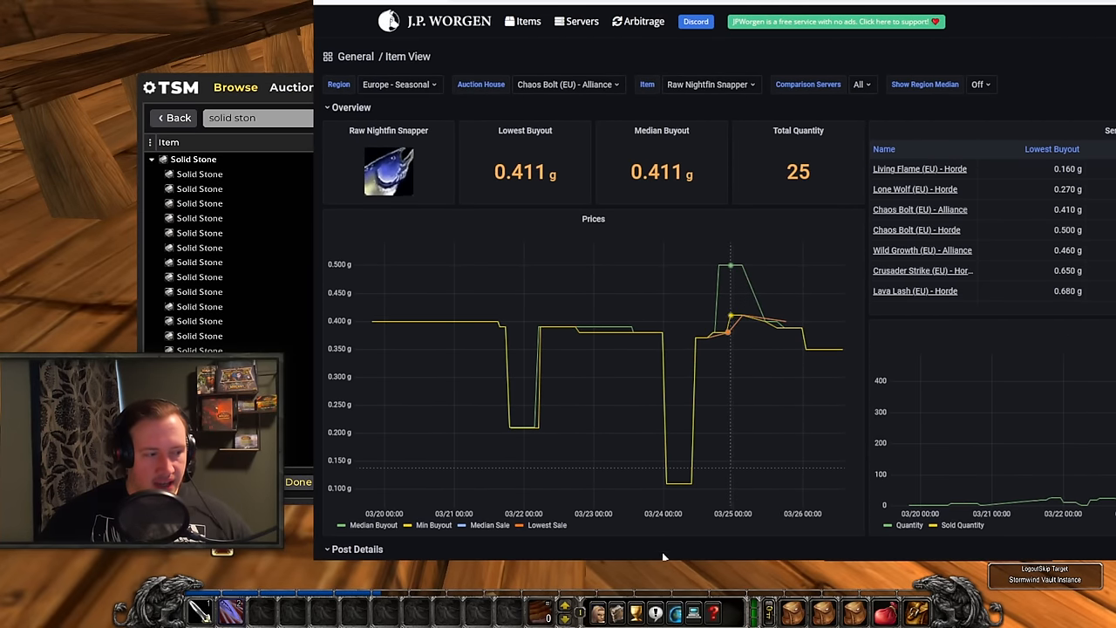
mouse_move(812, 374)
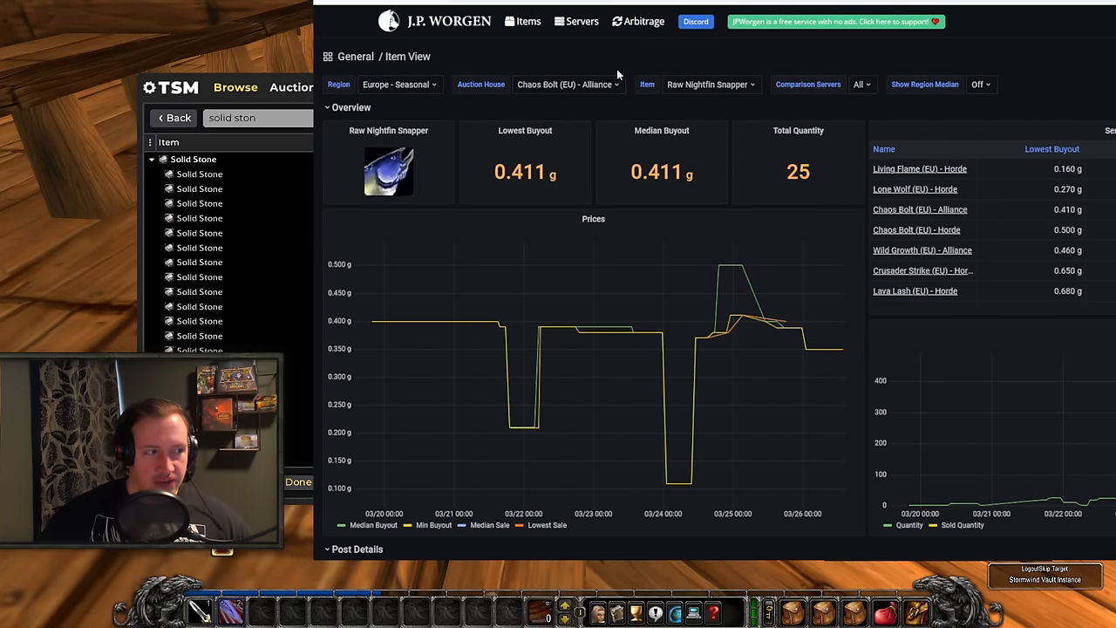
Chart Solid Stone and select the Living Flame (EU) - Alliance auction house.
left_click(711, 84)
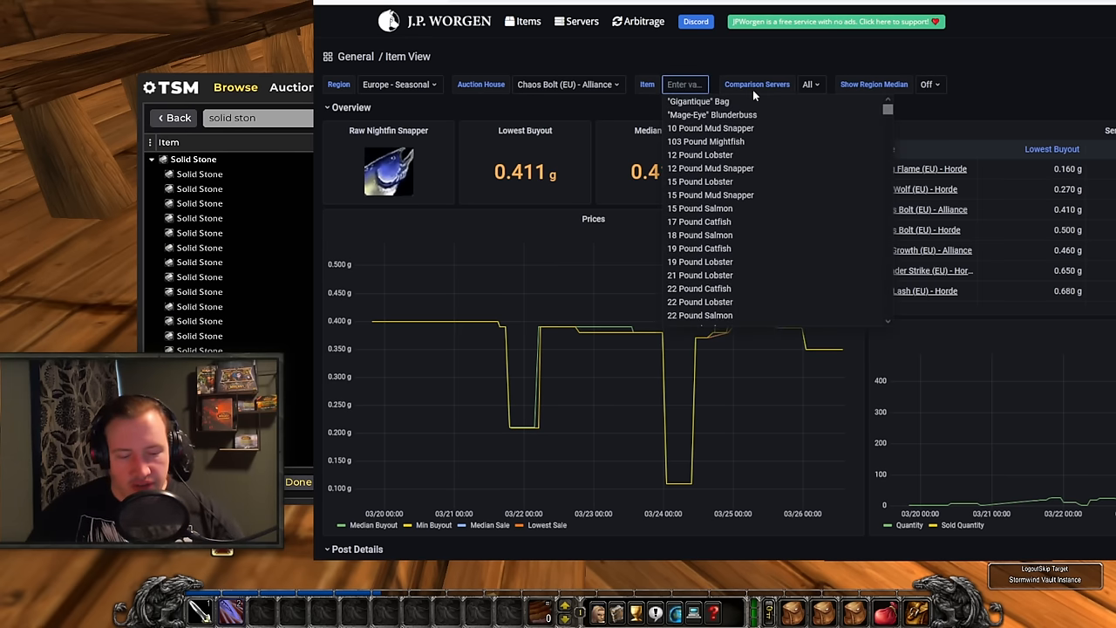
type("solid ston")
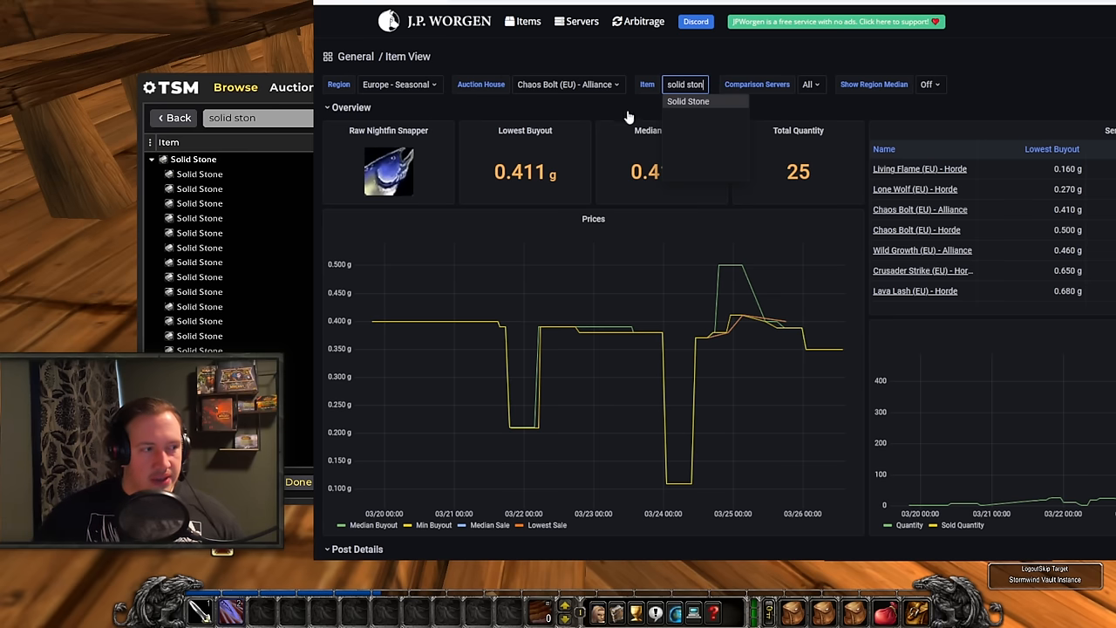
left_click(687, 102)
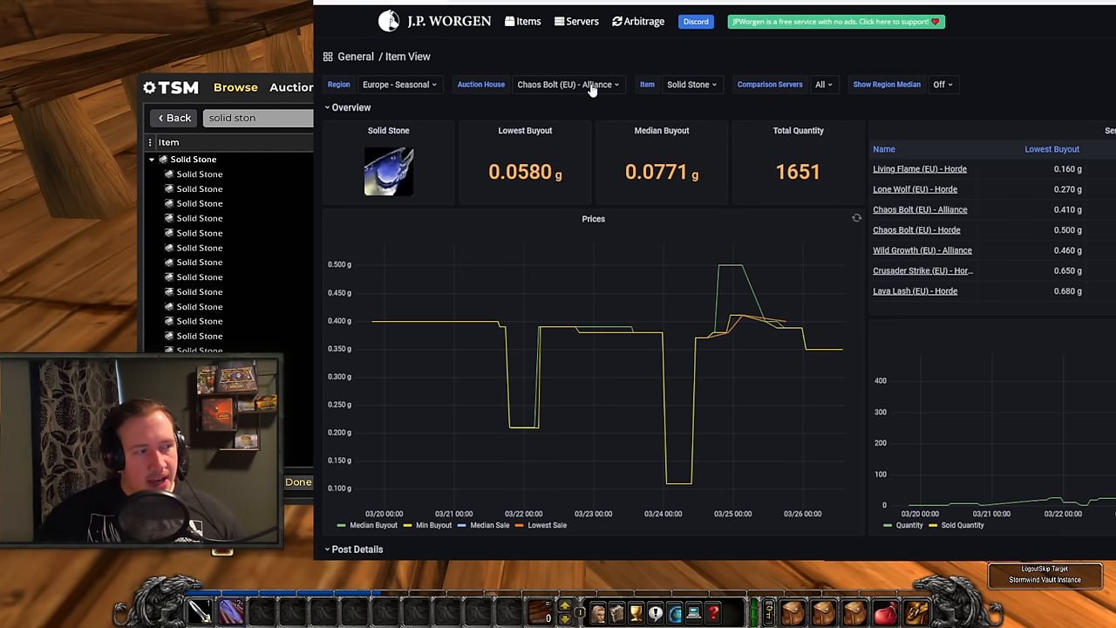
left_click(567, 83)
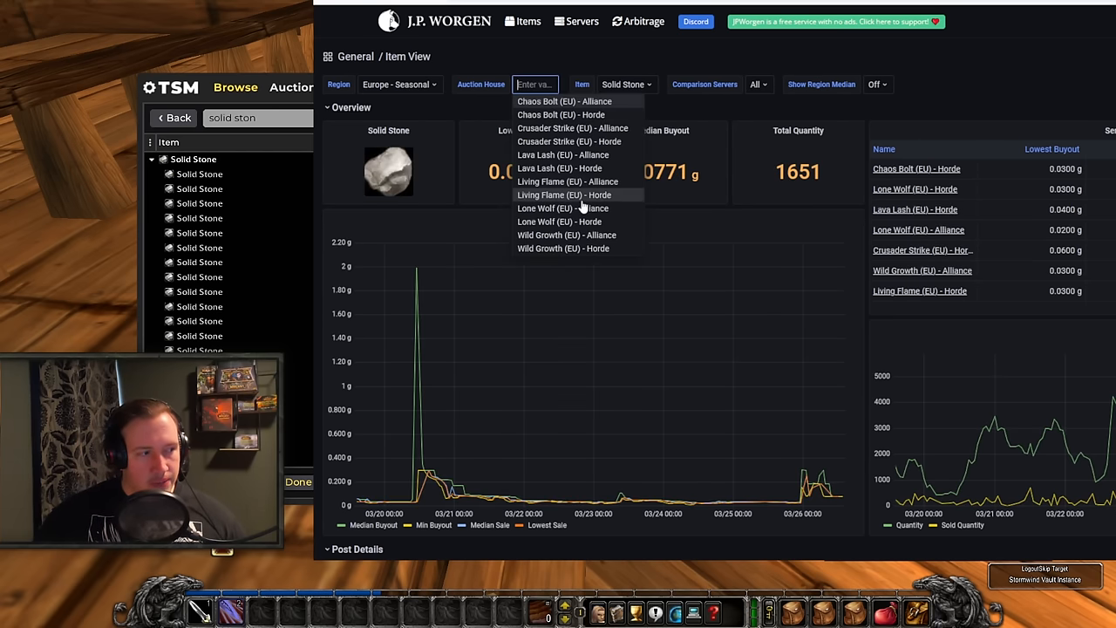
left_click(567, 181)
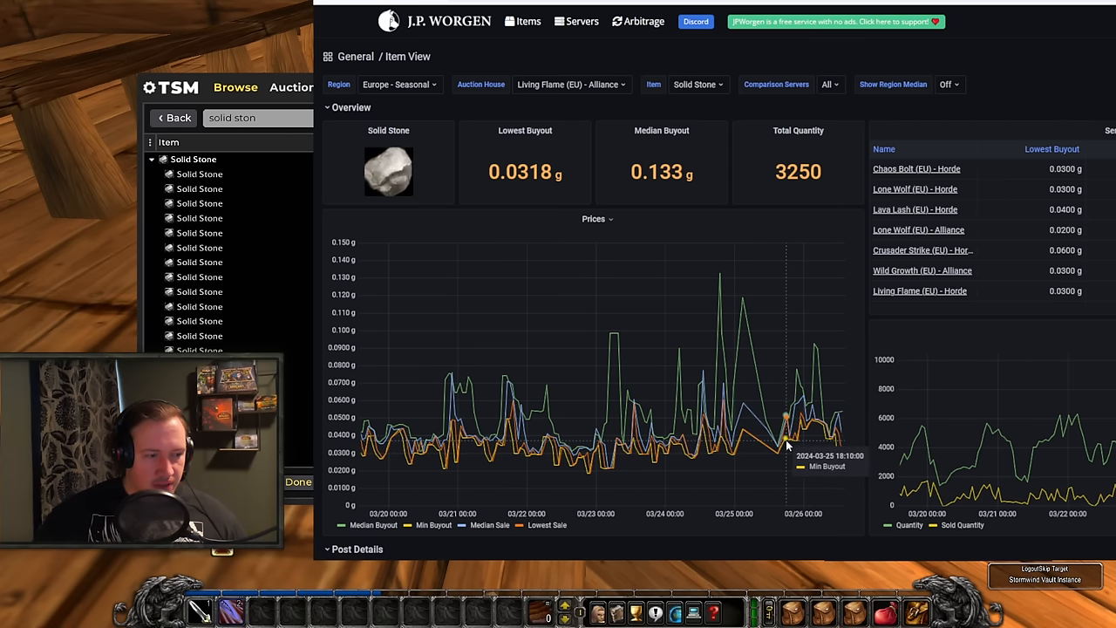
mouse_move(795, 443)
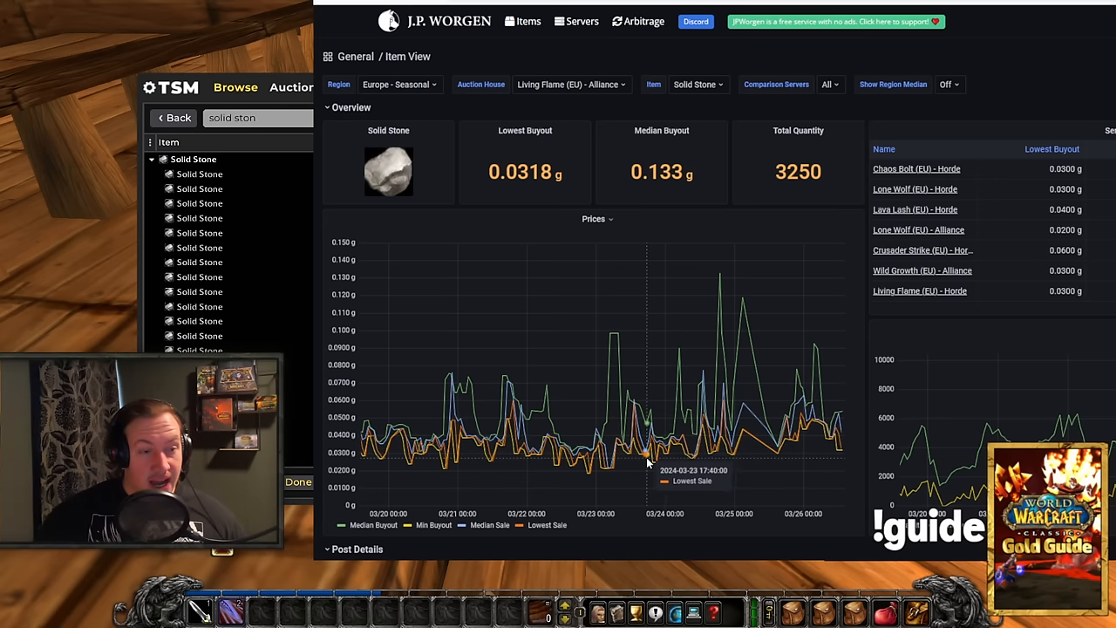
mouse_move(583, 468)
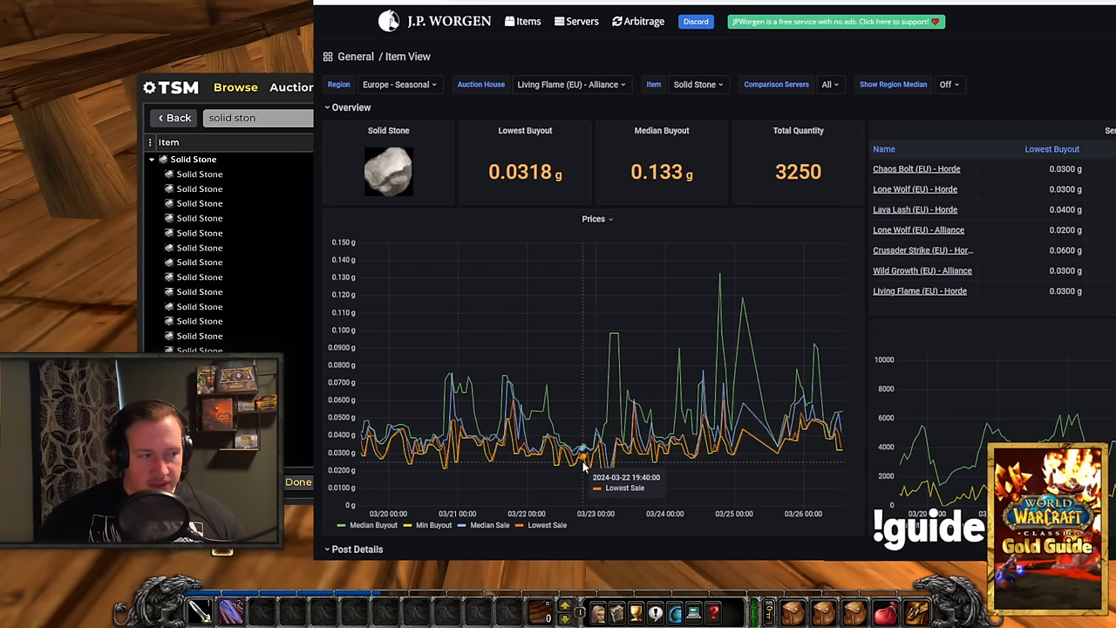
mouse_move(680, 115)
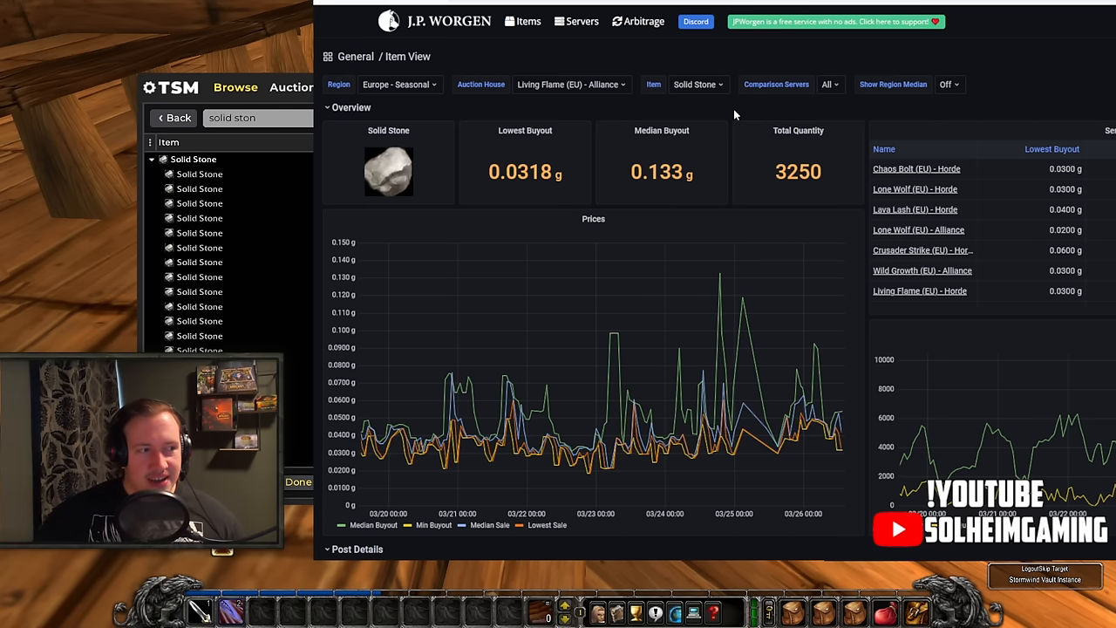
mouse_move(1001, 33)
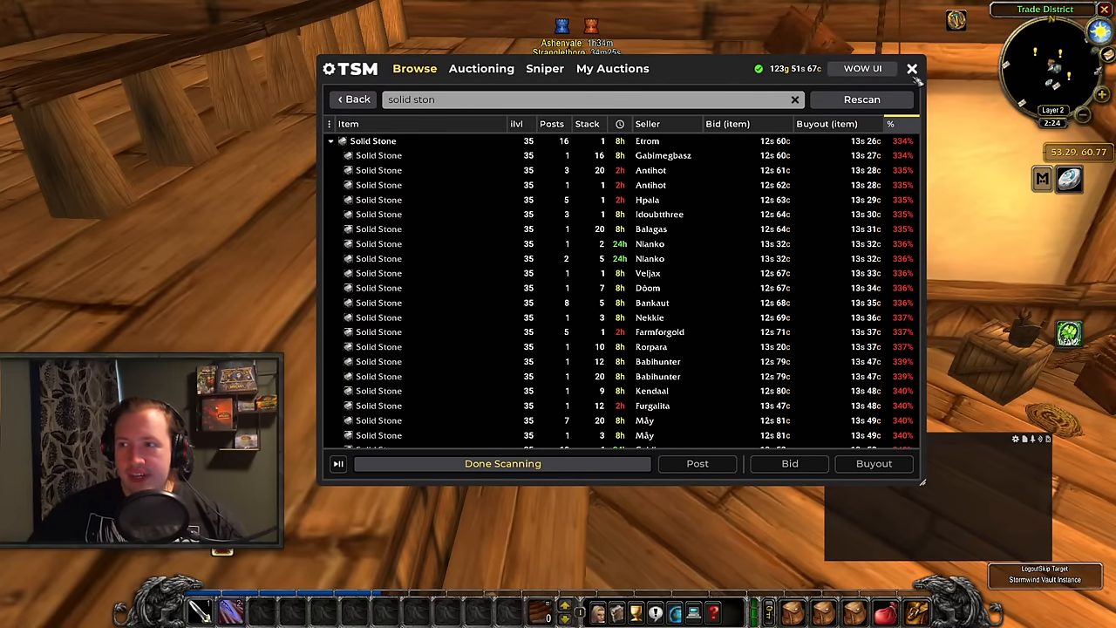
Close the TSM auction window, returning to Stormwind with Auctioneer Chilton targeted.
left_click(910, 68)
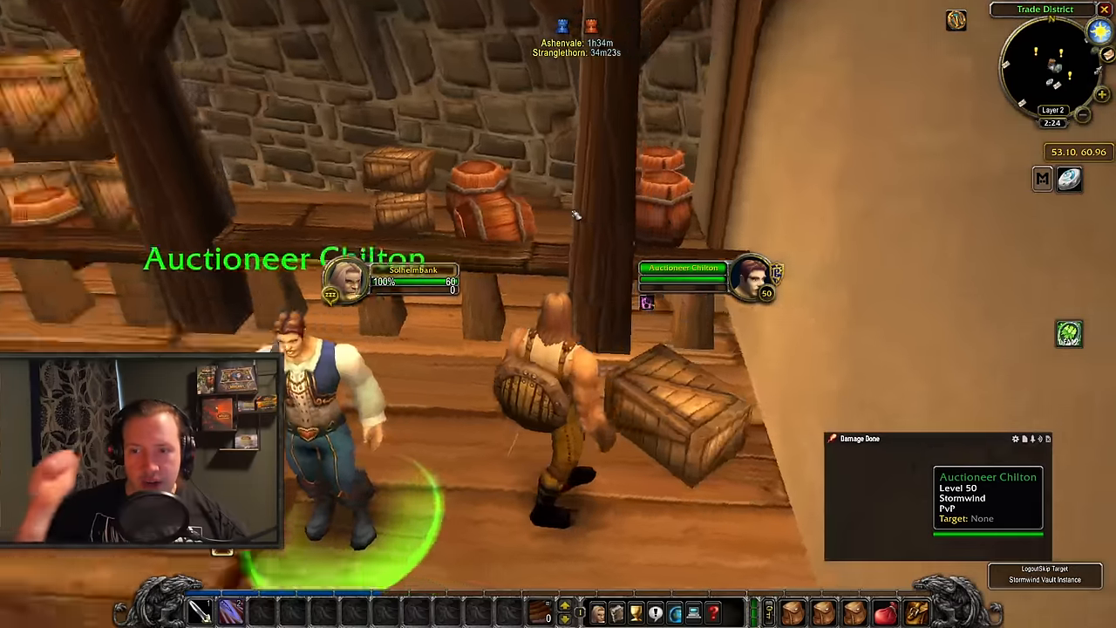